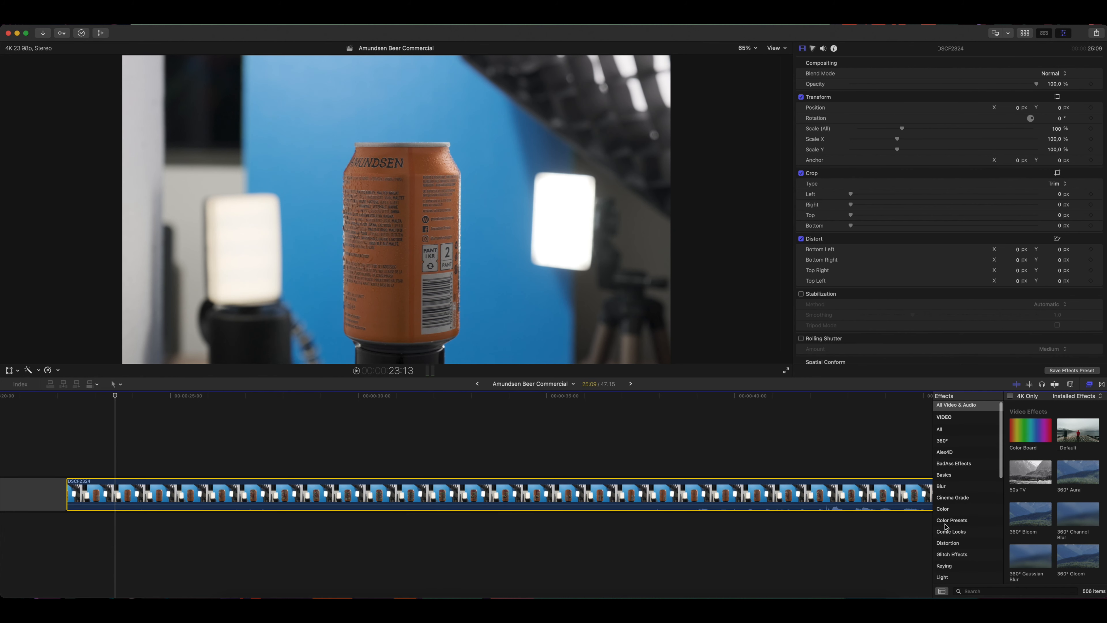
Step: Apply the Keyer effect to the can clip to remove the blue backdrop
left_click(945, 505)
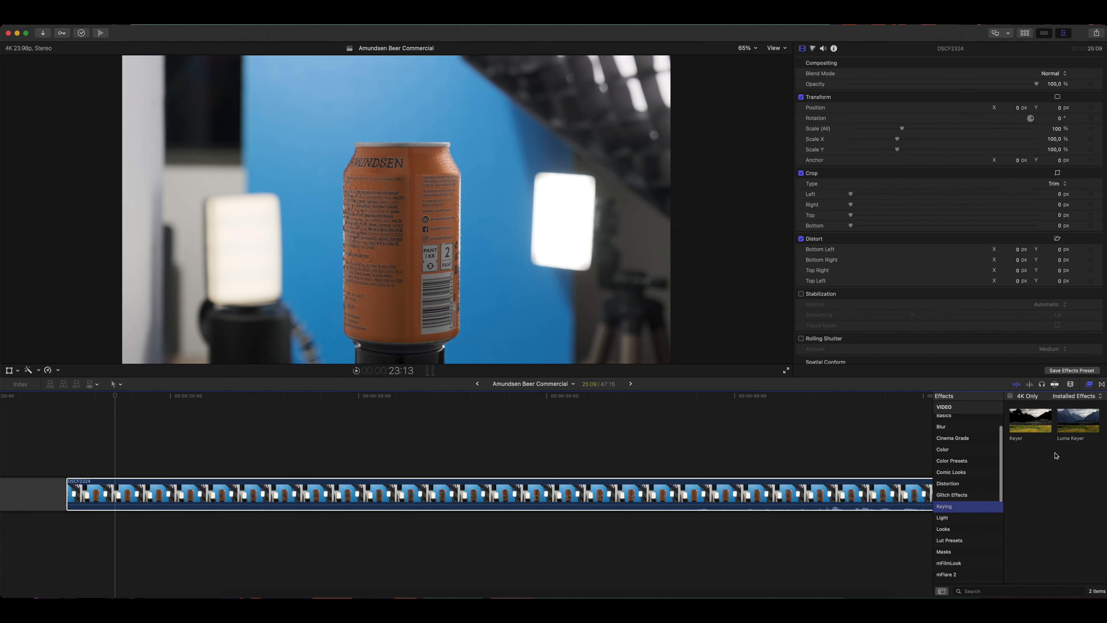
left_click(394, 500)
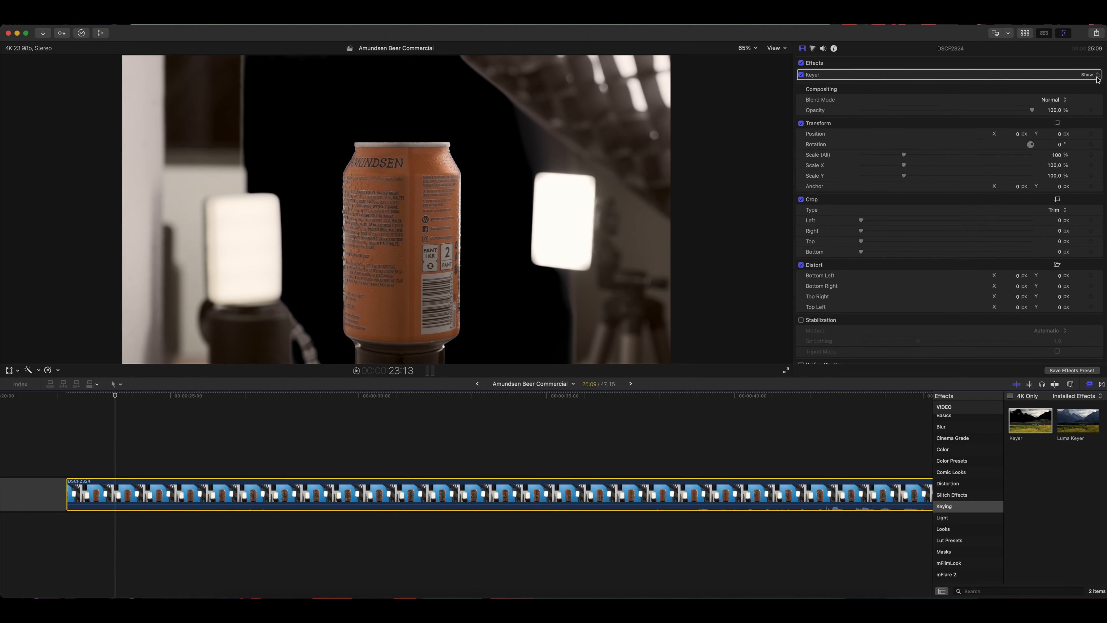
left_click(1088, 75)
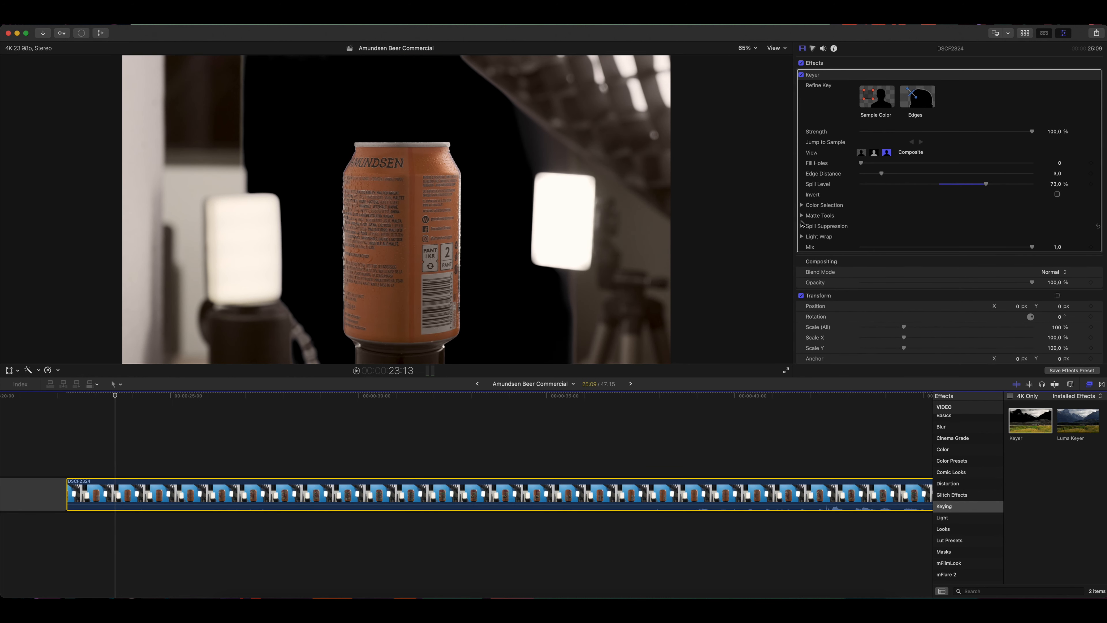
left_click(802, 205)
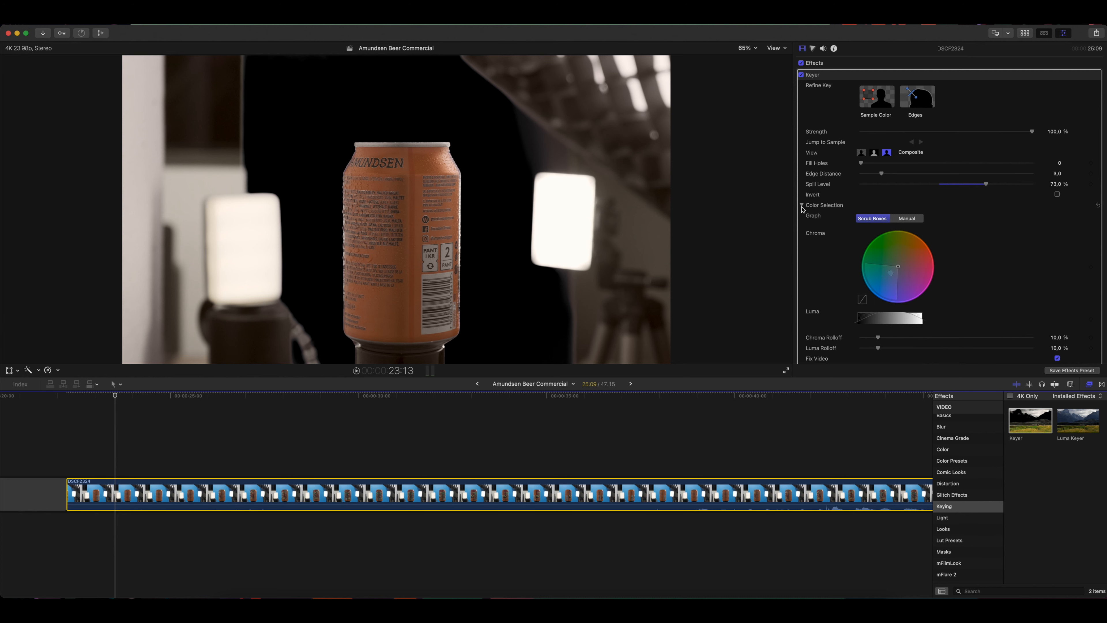
Step: Raise the key's Chroma Rolloff to about 83% and Luma Rolloff to about 48%
left_click_drag(878, 337, 911, 338)
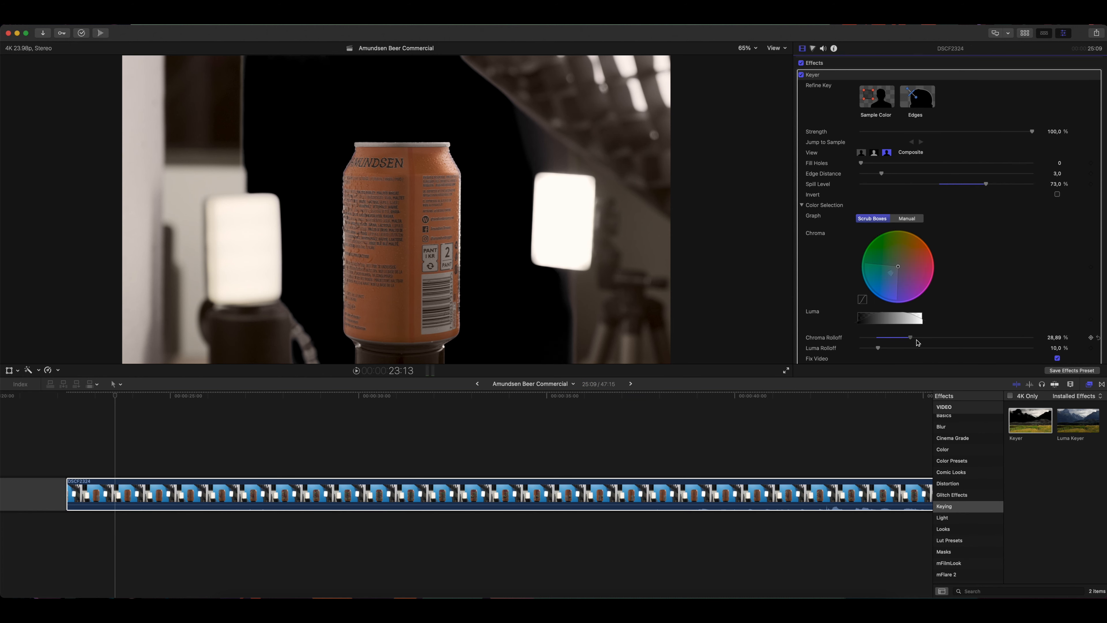
left_click_drag(910, 337, 1003, 337)
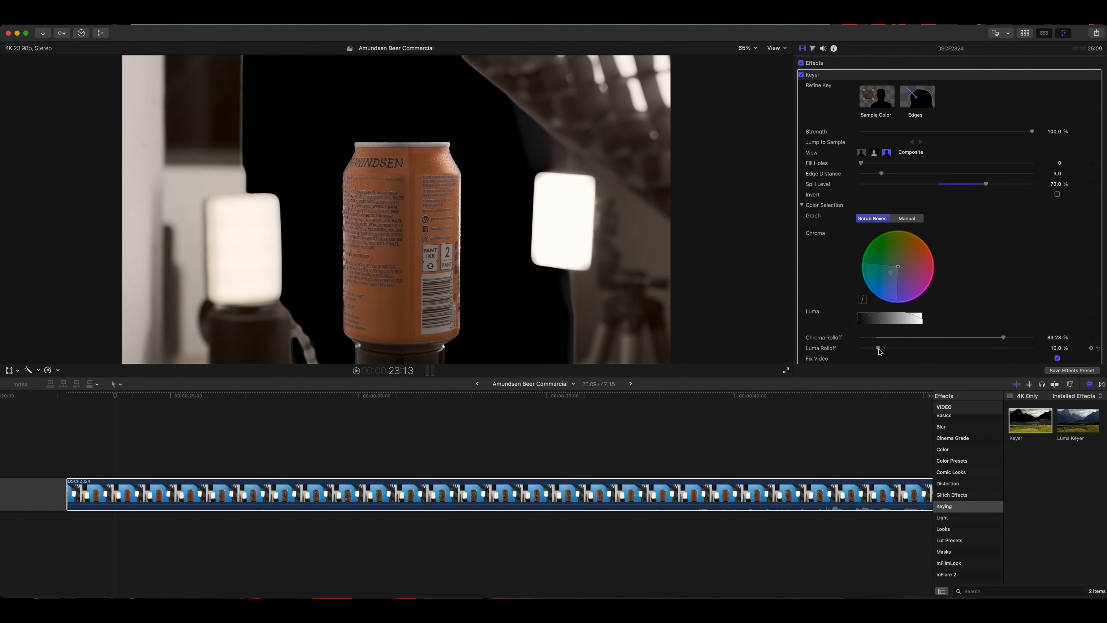
left_click_drag(880, 347, 943, 347)
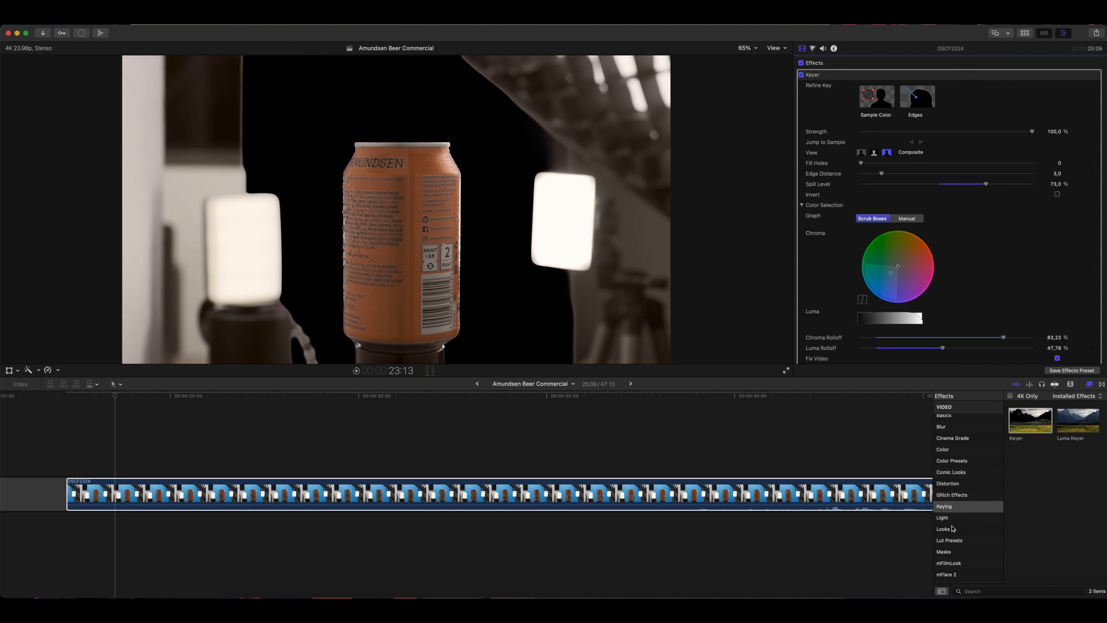
left_click(944, 551)
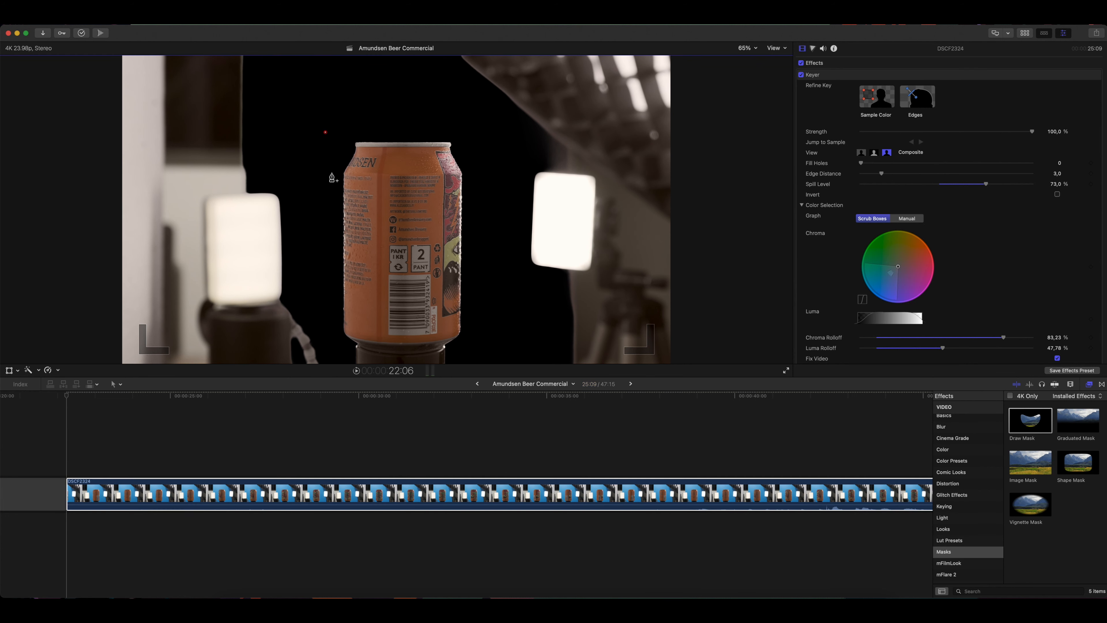
Step: Draw a mask outline around the can so only it remains on black
left_click_drag(324, 133, 327, 325)
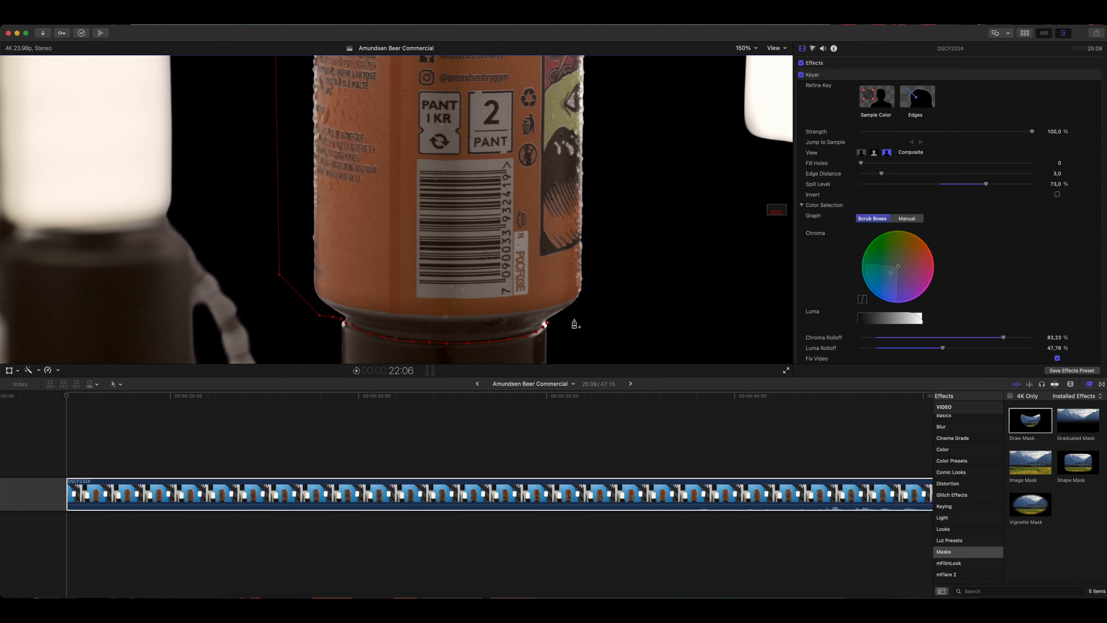
left_click(746, 48)
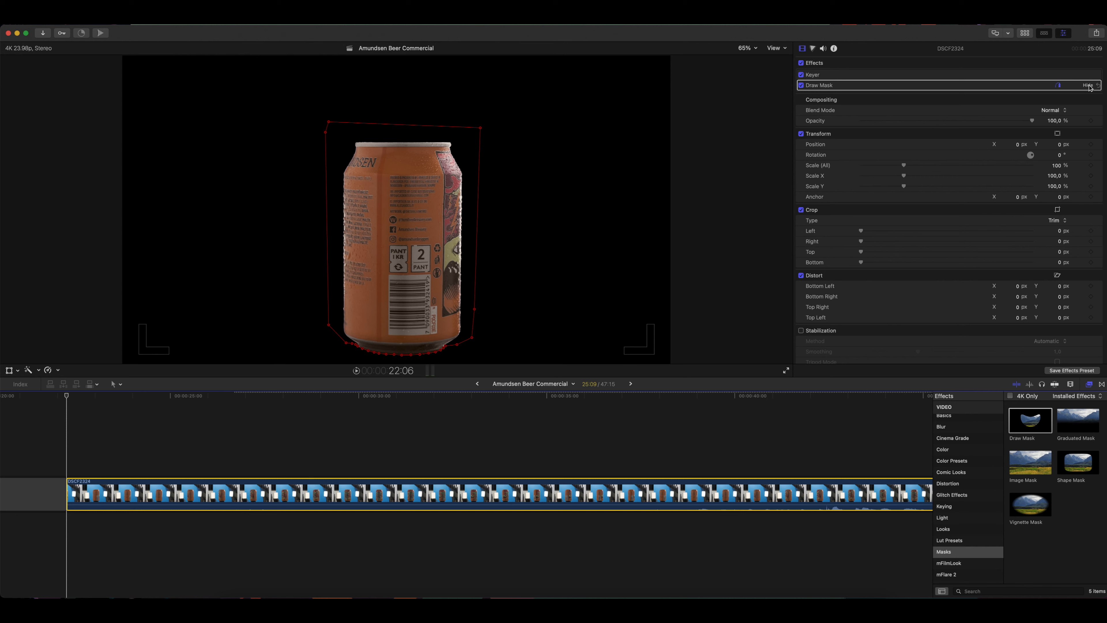
left_click(1088, 84)
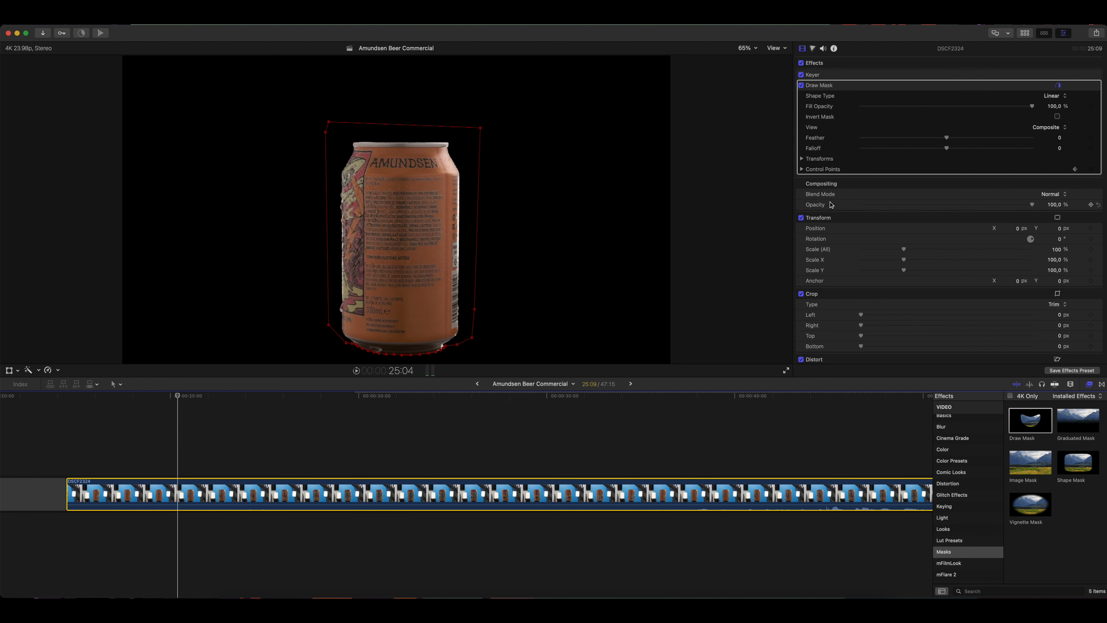
Step: Magnify the viewer to 150 percent to inspect the mask edges
left_click(746, 48)
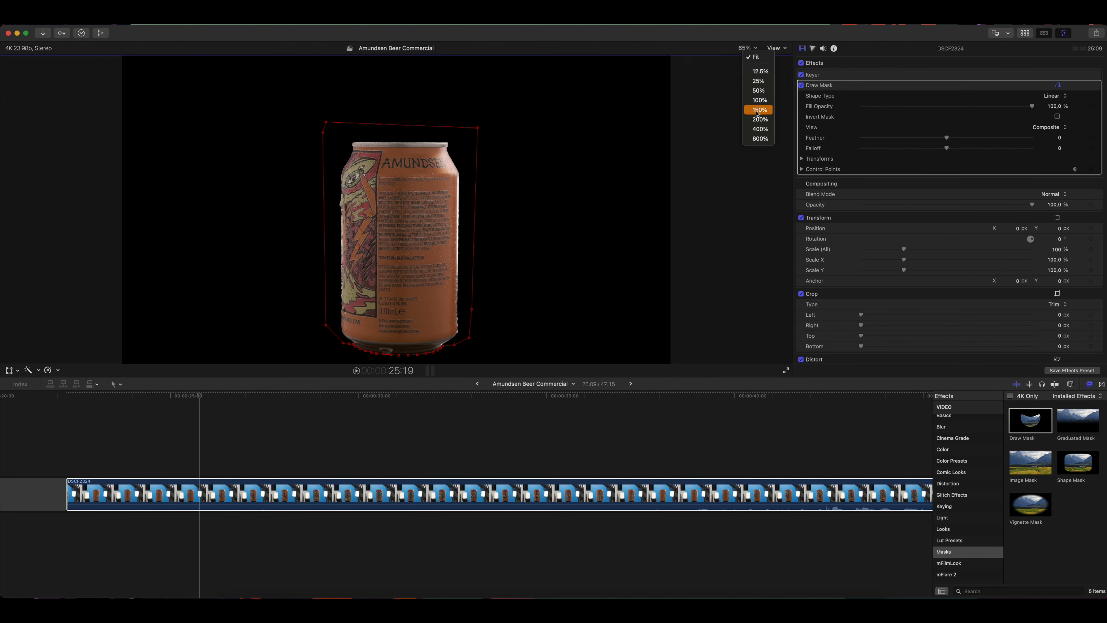
left_click(759, 109)
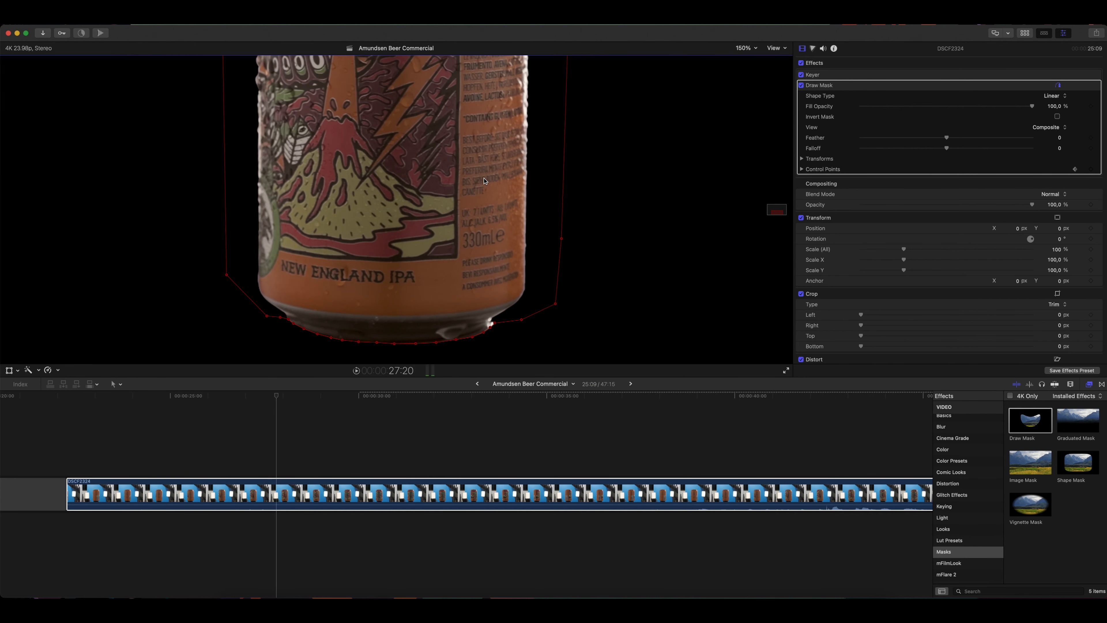
left_click(374, 395)
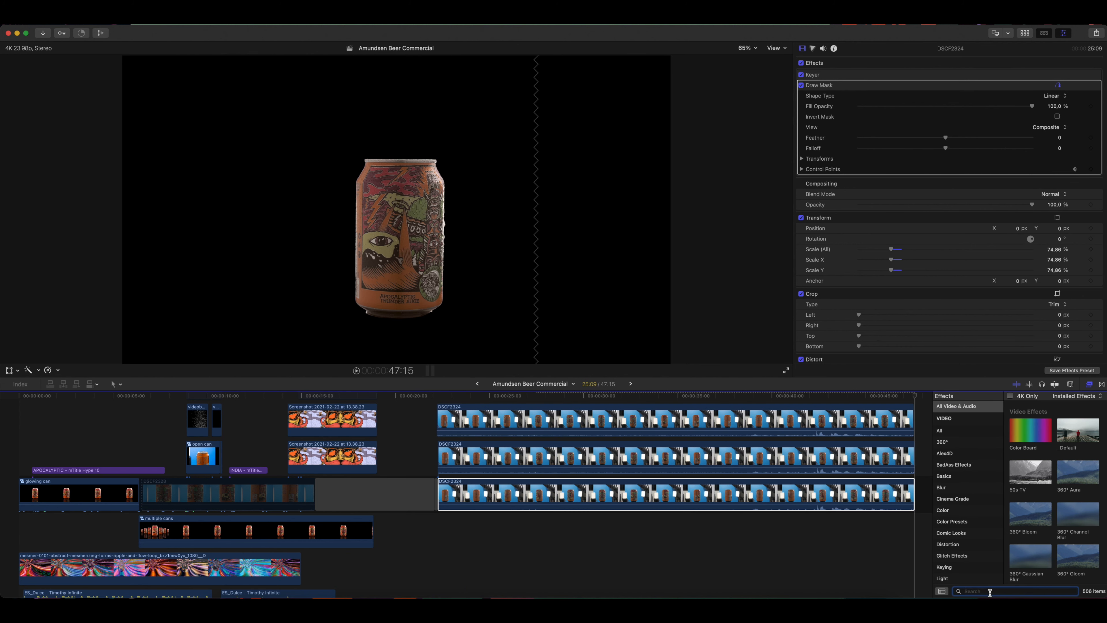
Step: Apply the Flipped effect to the can copy and set its direction to Vertical
type("flipp")
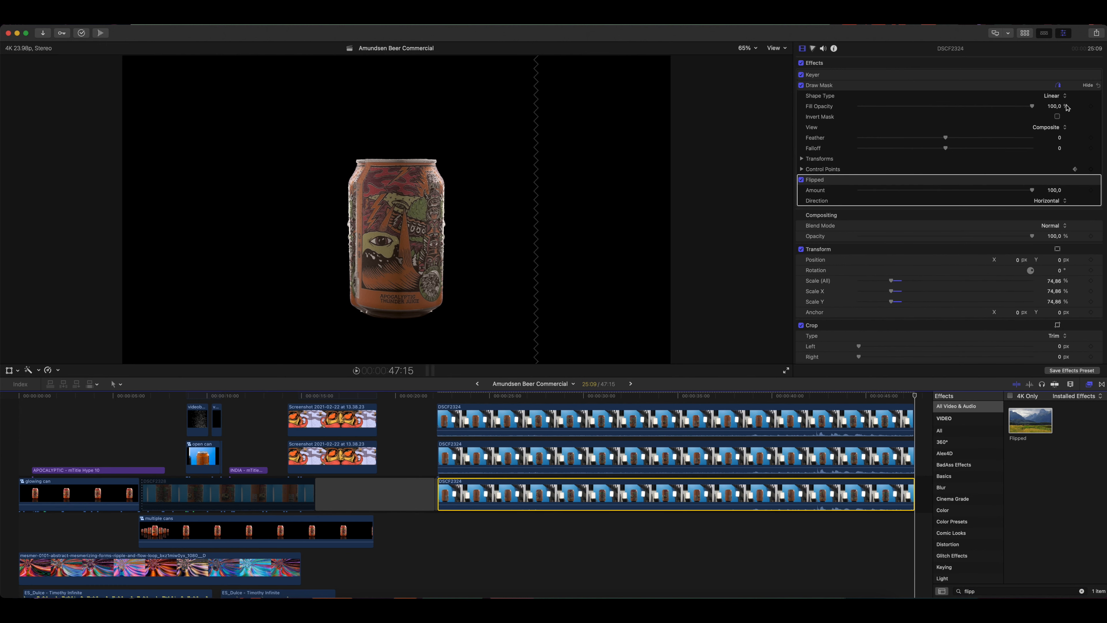
left_click(1049, 200)
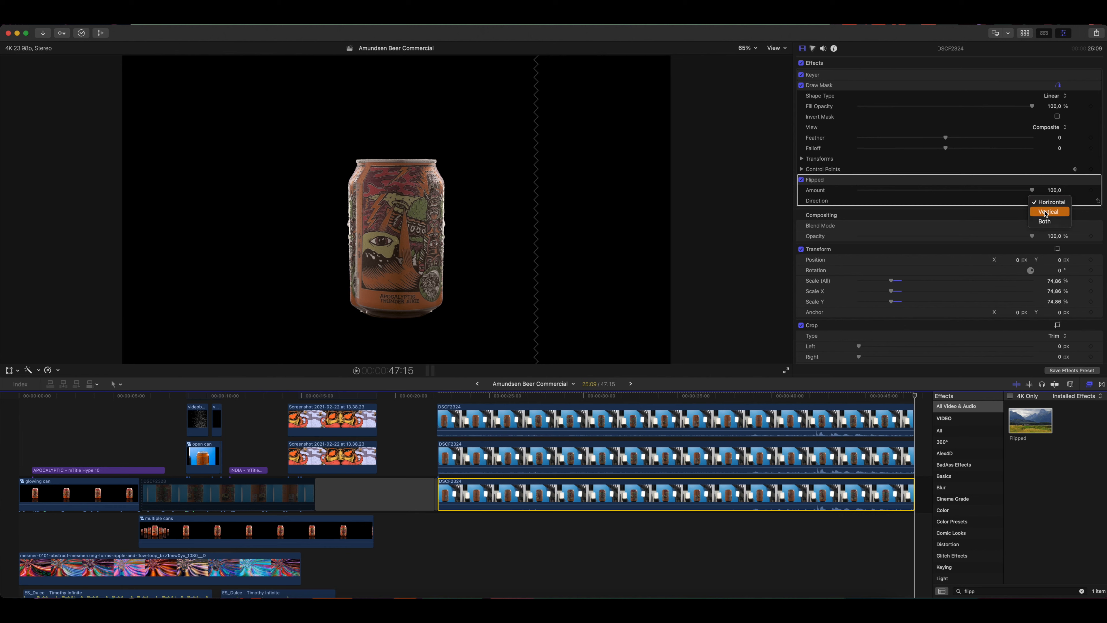
left_click(1050, 212)
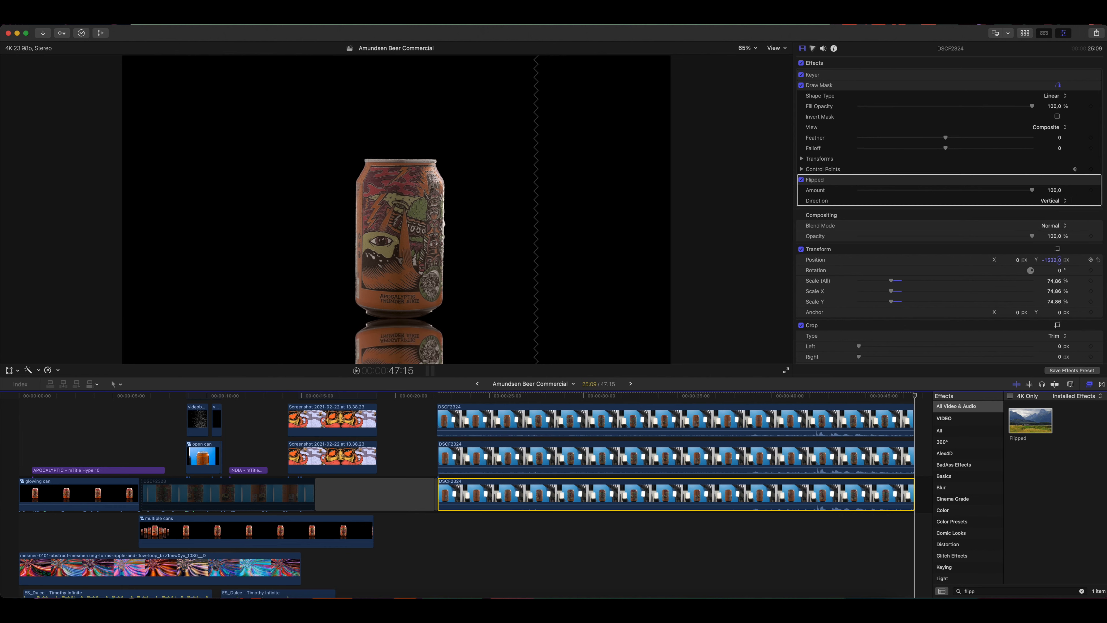
Step: Fade the reflection's opacity down to about 11 percent
left_click_drag(1031, 235, 1010, 235)
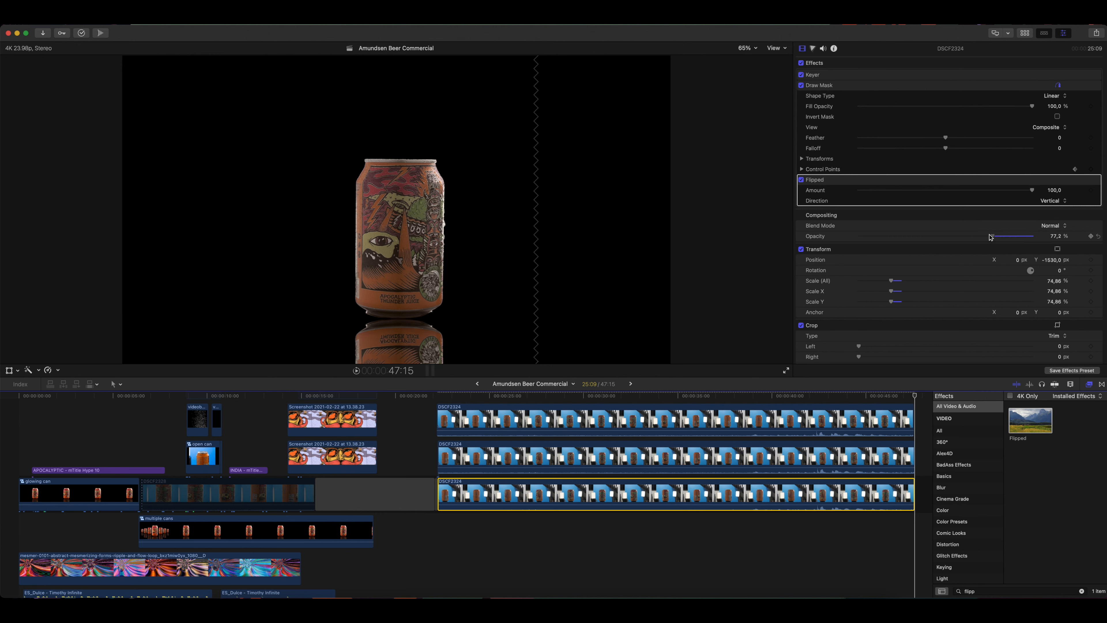
left_click_drag(1015, 236, 893, 236)
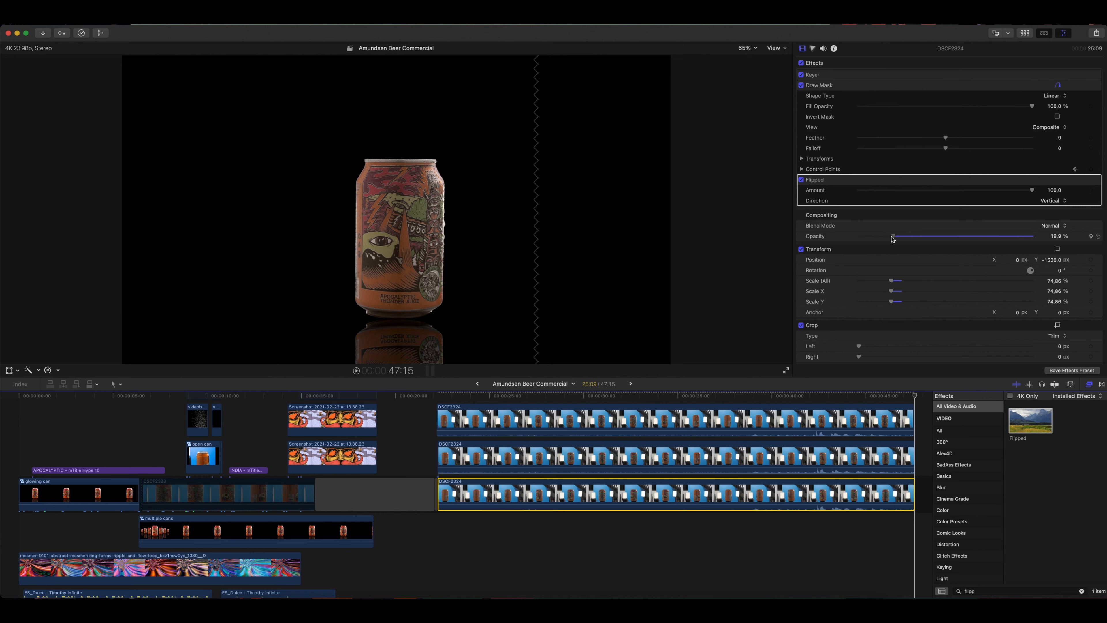
left_click_drag(891, 236, 878, 236)
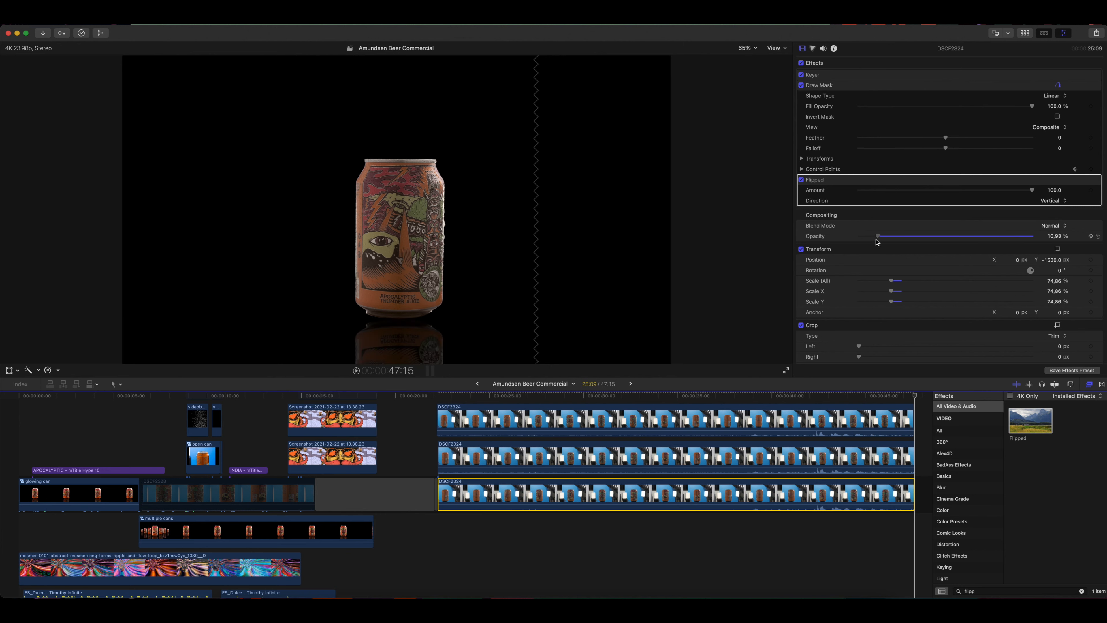
left_click(802, 180)
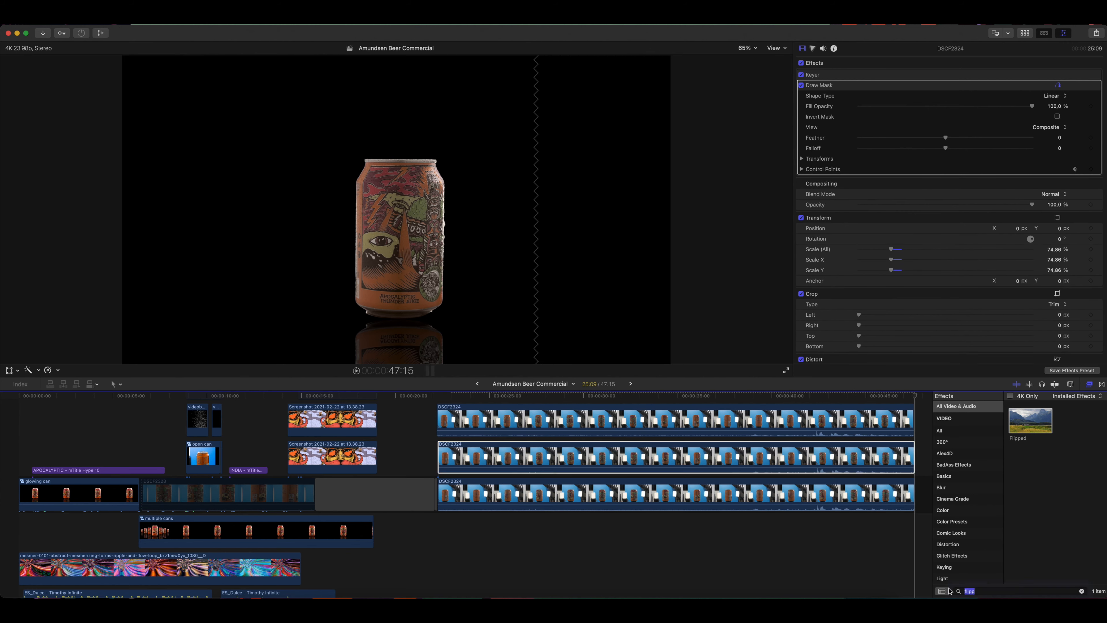
Step: Apply a Glow blur to the duplicate can and tint it warm red-orange on the Color Board
type("glow")
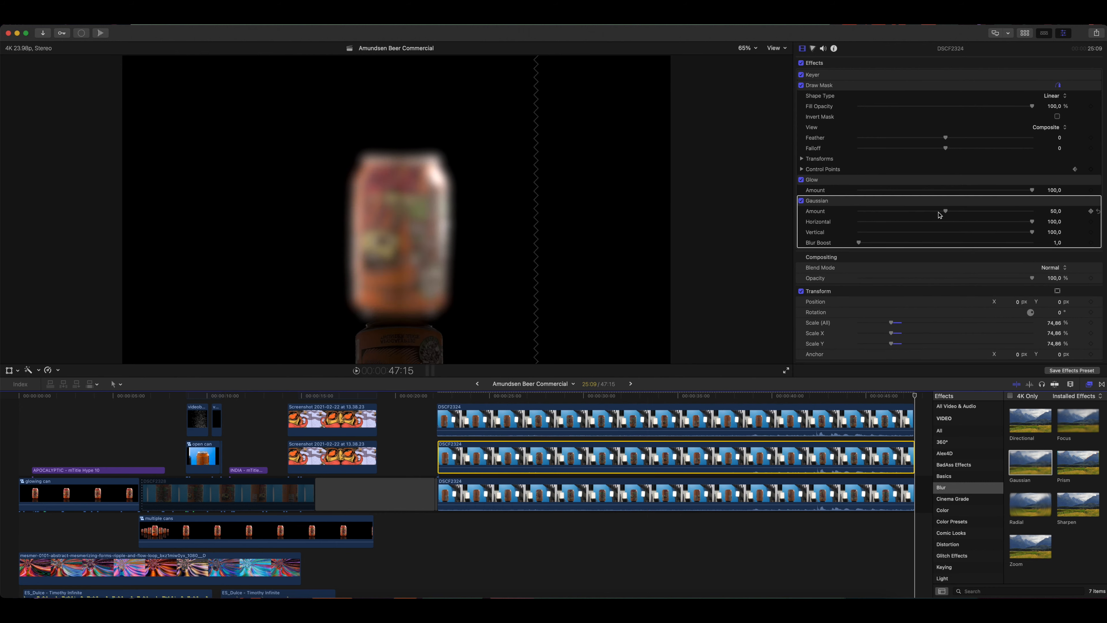
left_click_drag(944, 211, 909, 211)
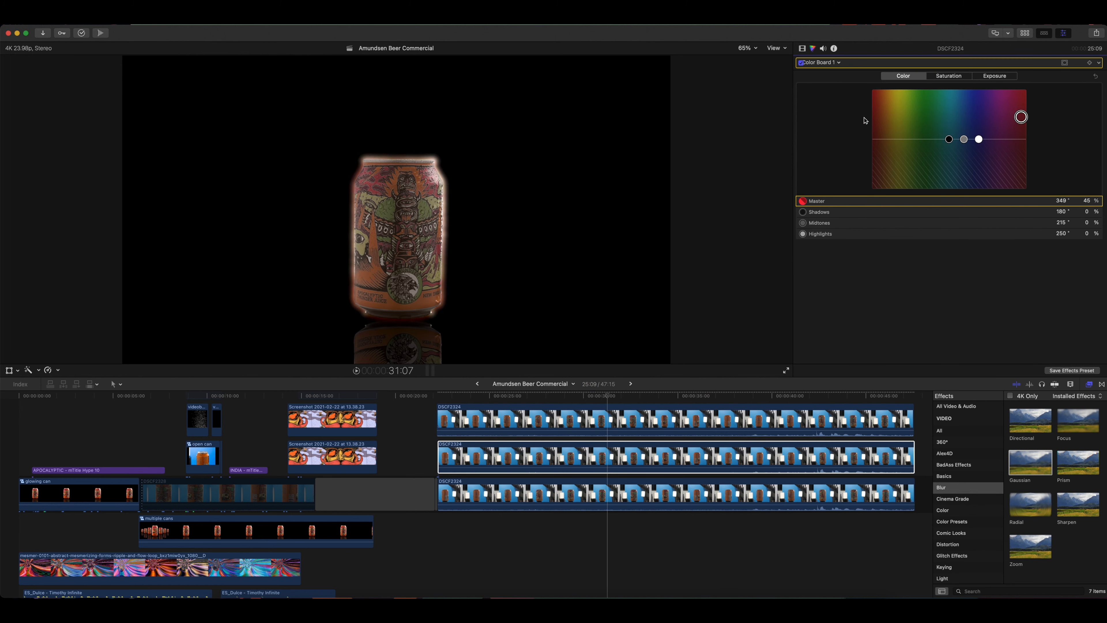
left_click_drag(1020, 116, 883, 117)
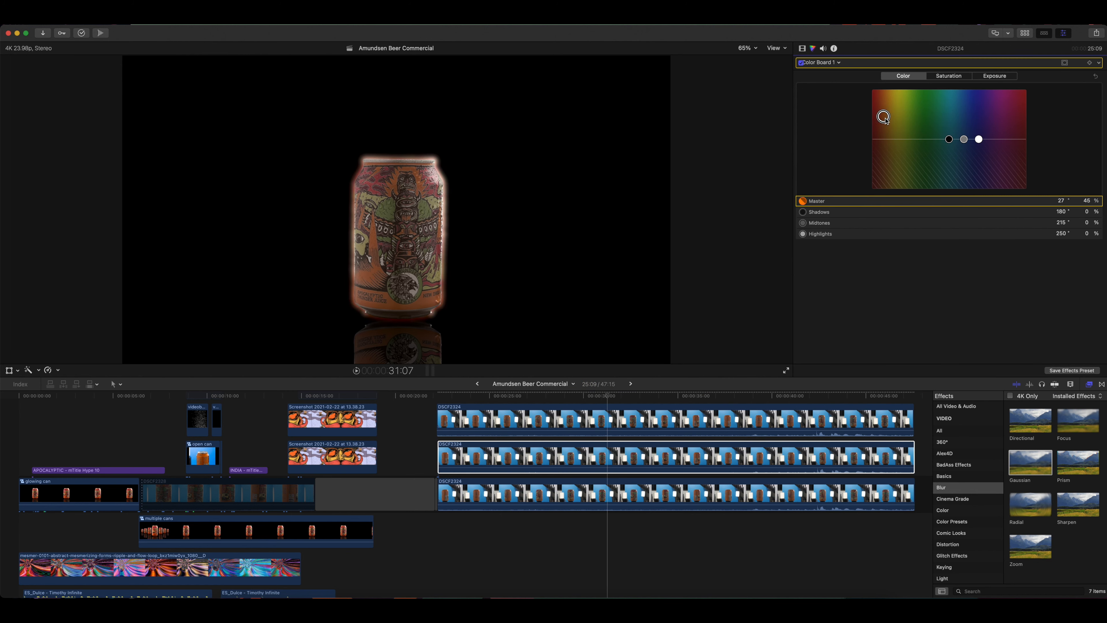
left_click_drag(884, 117, 877, 115)
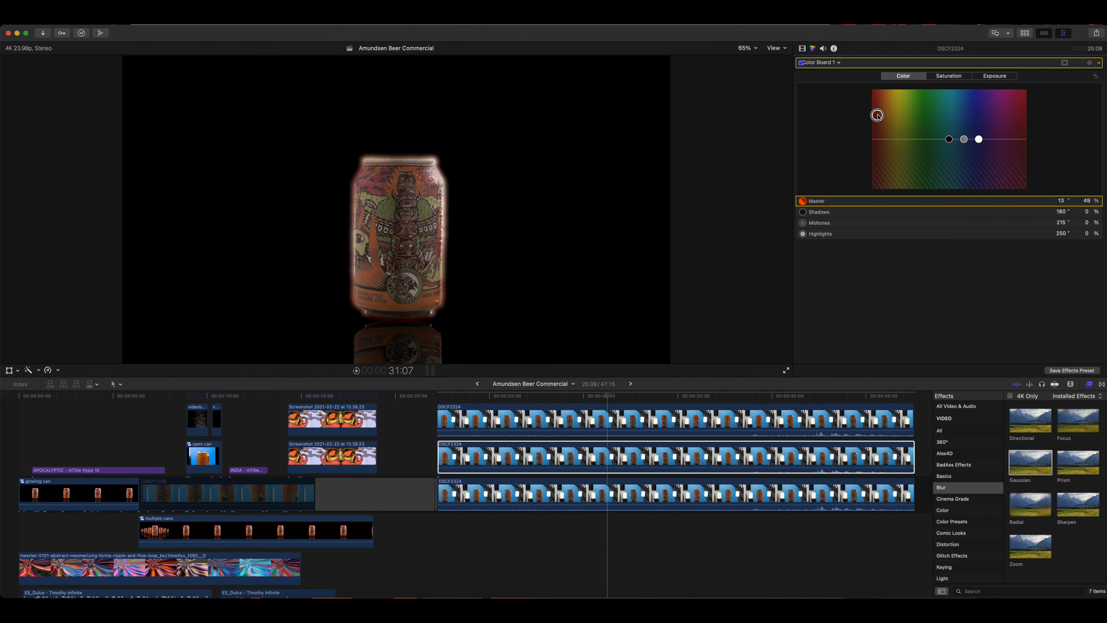
Step: Nudge the Color Board Master puck to tint the can over the background
left_click_drag(878, 115, 890, 105)
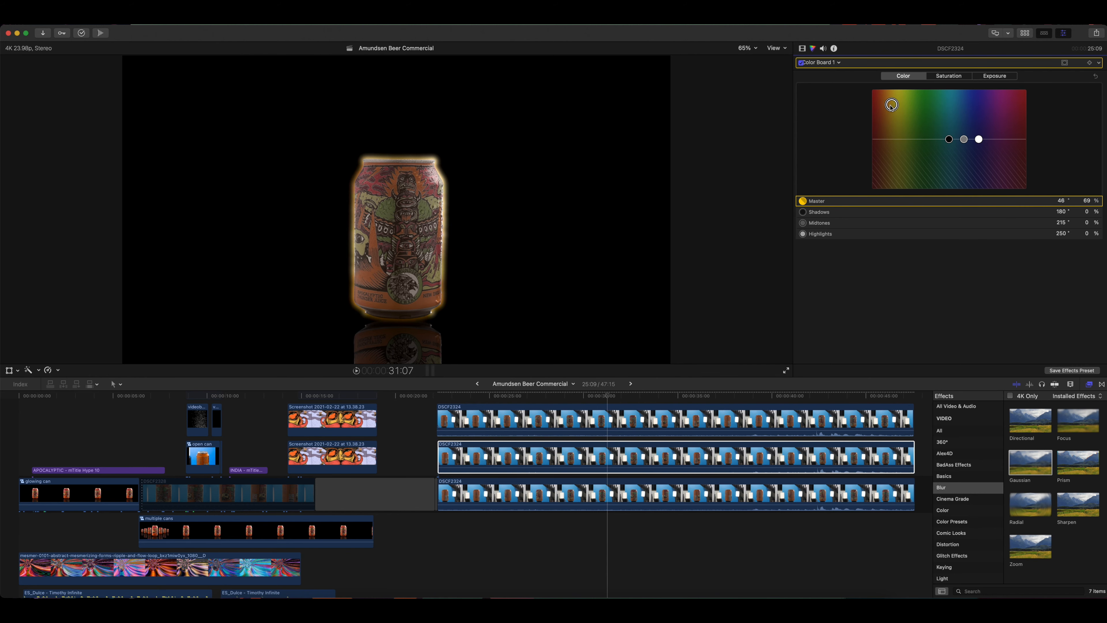
left_click_drag(891, 105, 881, 106)
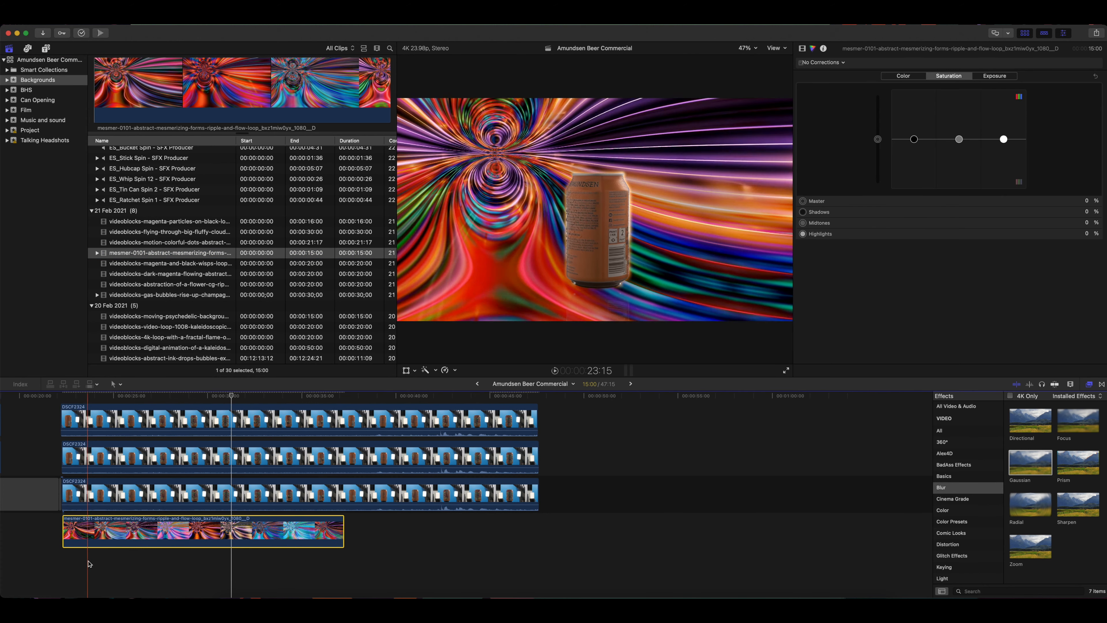
Step: Raise the top can clip's overall saturation on the Color Board
left_click(192, 395)
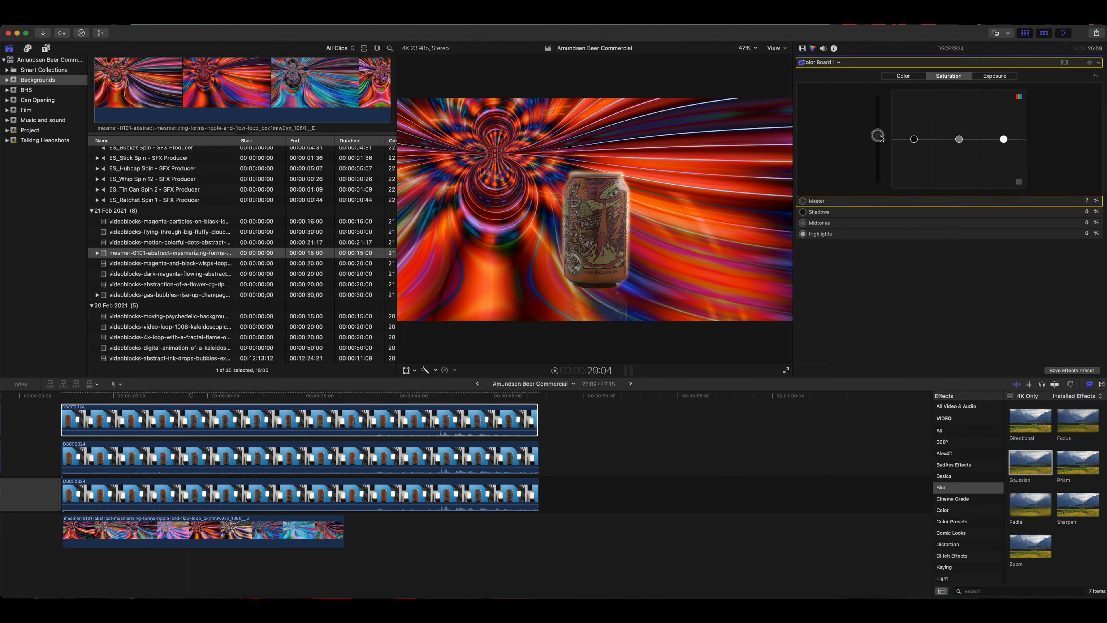
left_click_drag(879, 136, 879, 119)
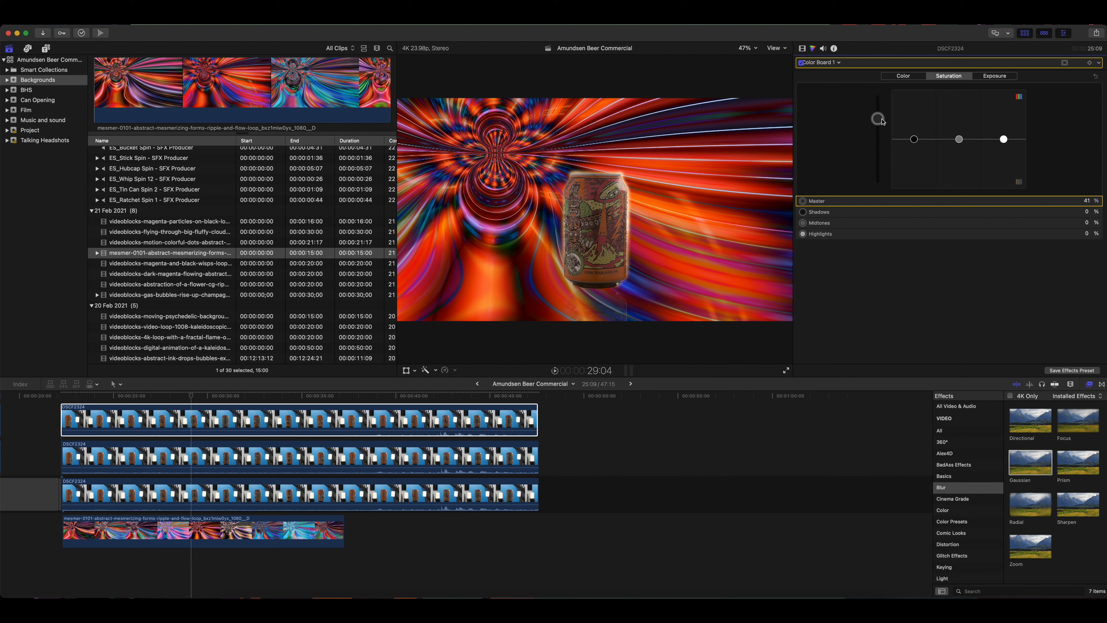
Step: In Exposure, brighten the highlights and slightly darken the midtones and shadows
left_click(995, 75)
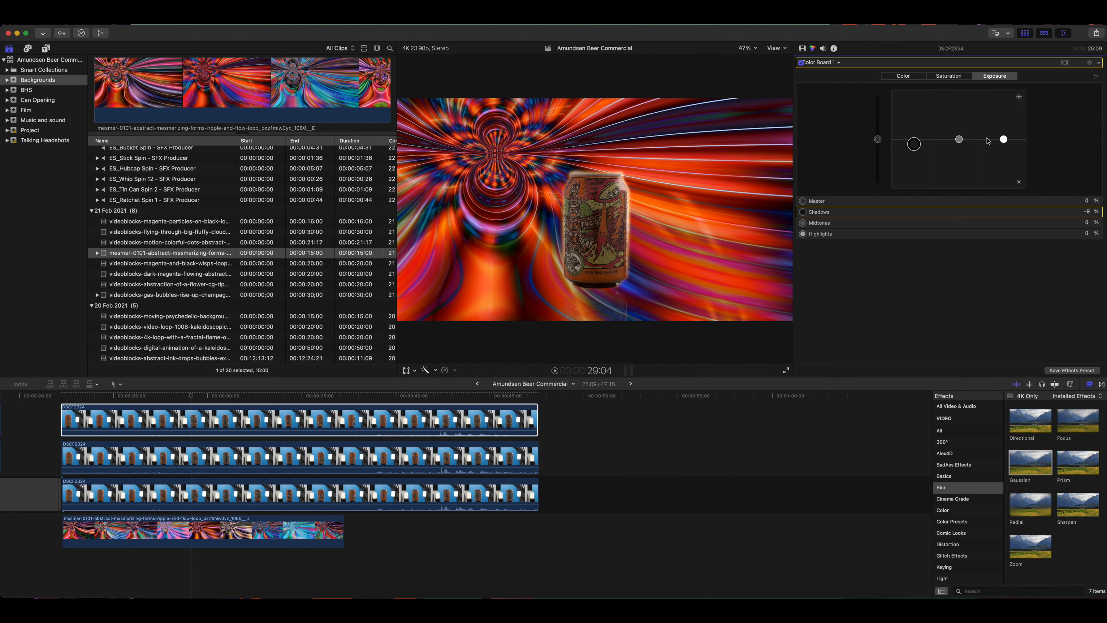
left_click_drag(1004, 139, 1003, 124)
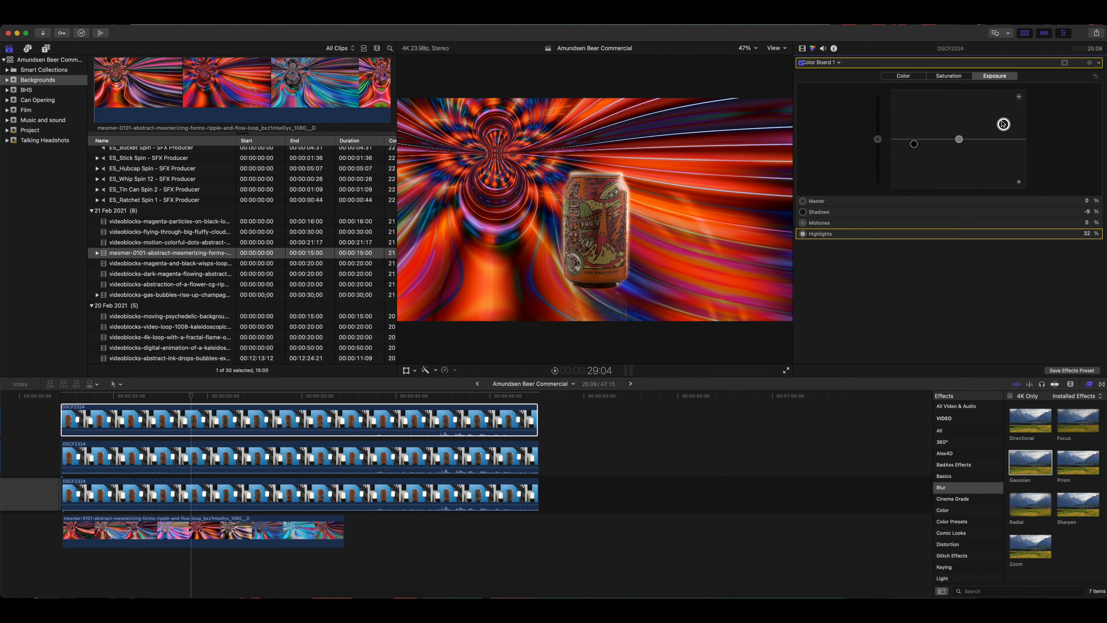
left_click_drag(1004, 123, 1004, 118)
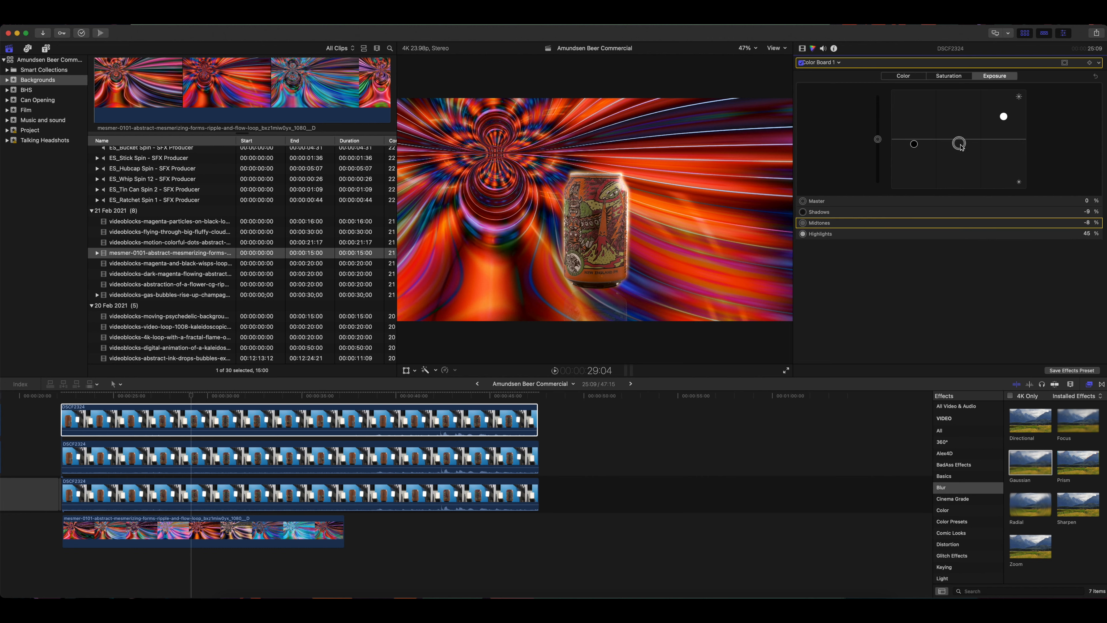
left_click_drag(961, 145, 960, 146)
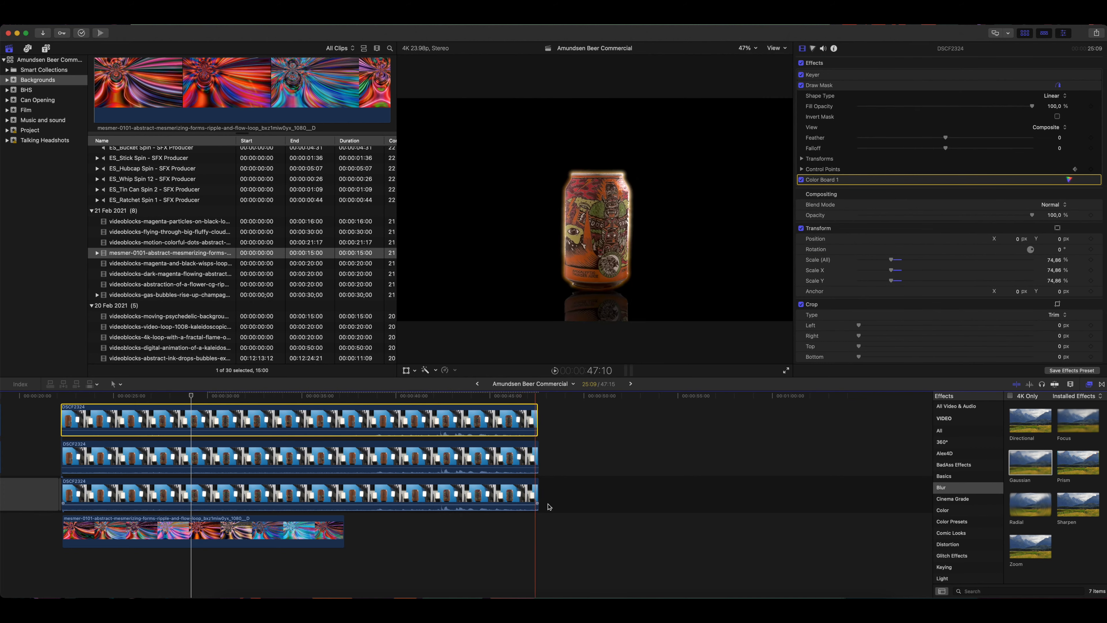
Step: Turn the three stacked can clips into a compound clip named 'can clip'
left_click(428, 420)
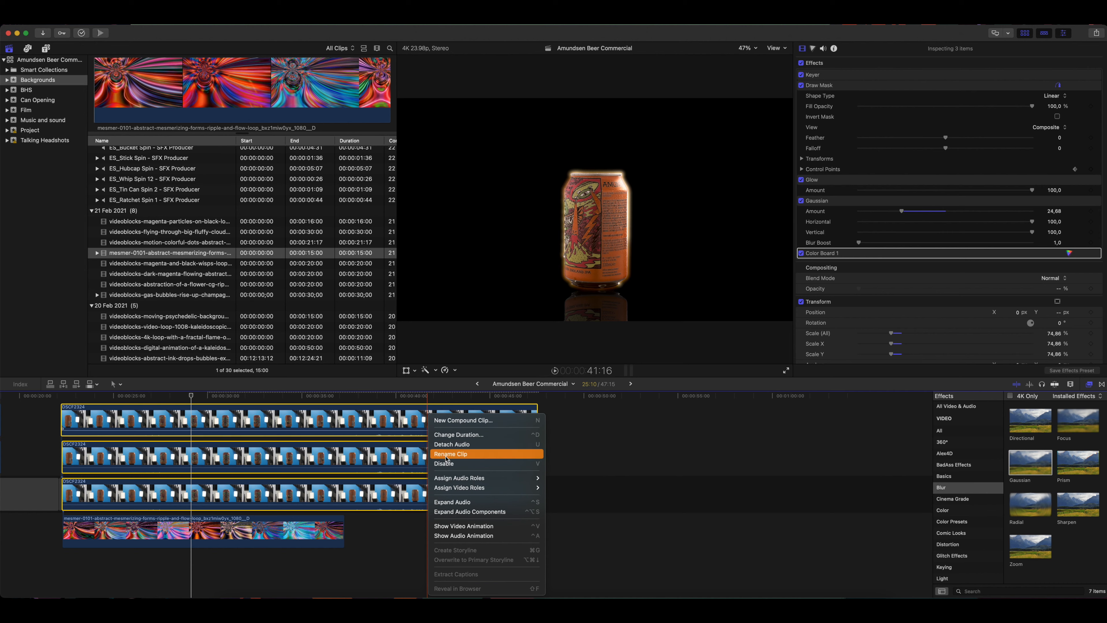
left_click(463, 421)
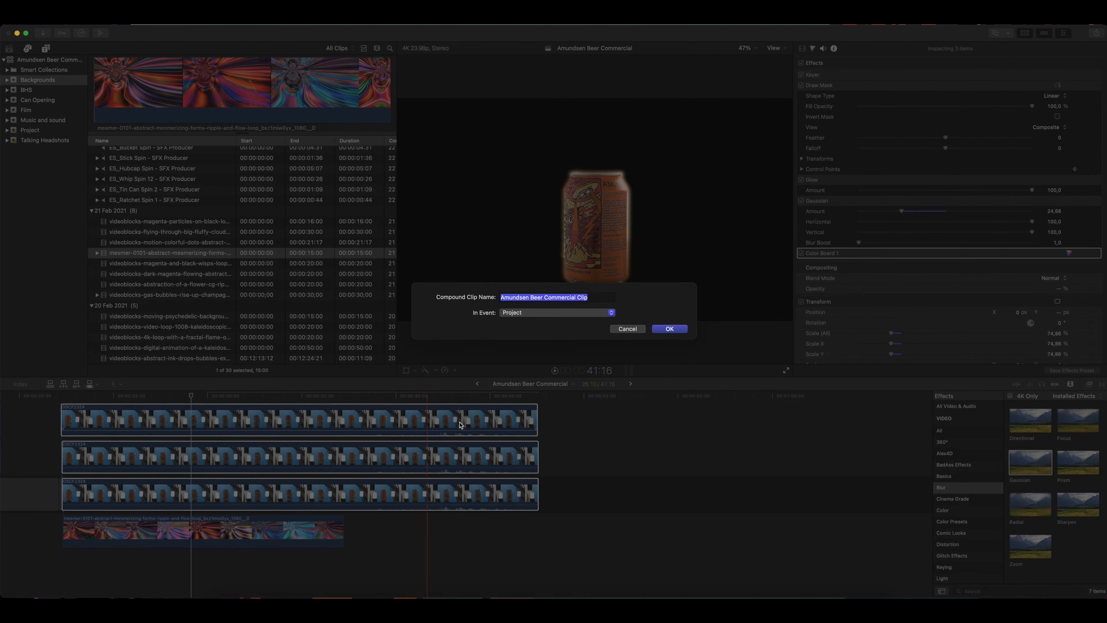
type("can cli")
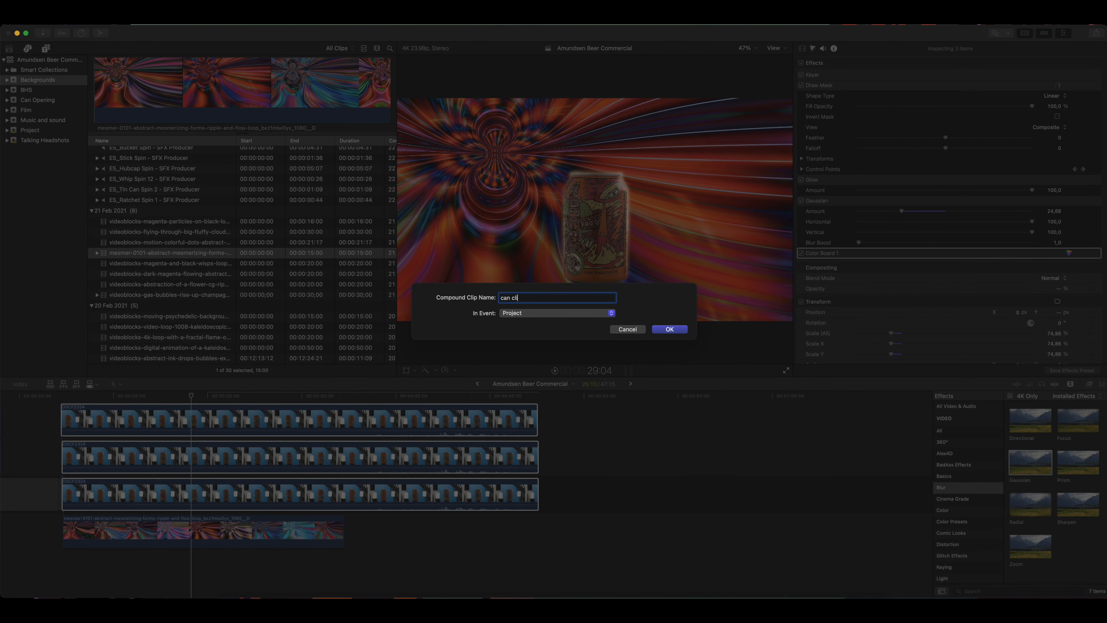
left_click(669, 329)
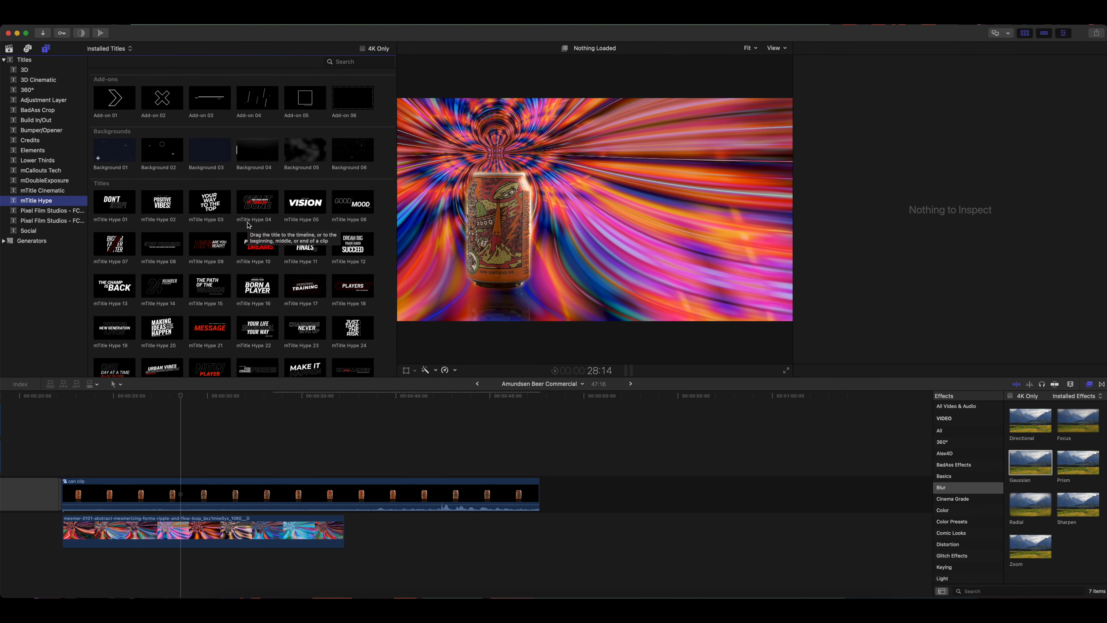
Step: Place the Pursue Dreams mTitle Hype 10 title above the can clip and preview it
left_click(256, 243)
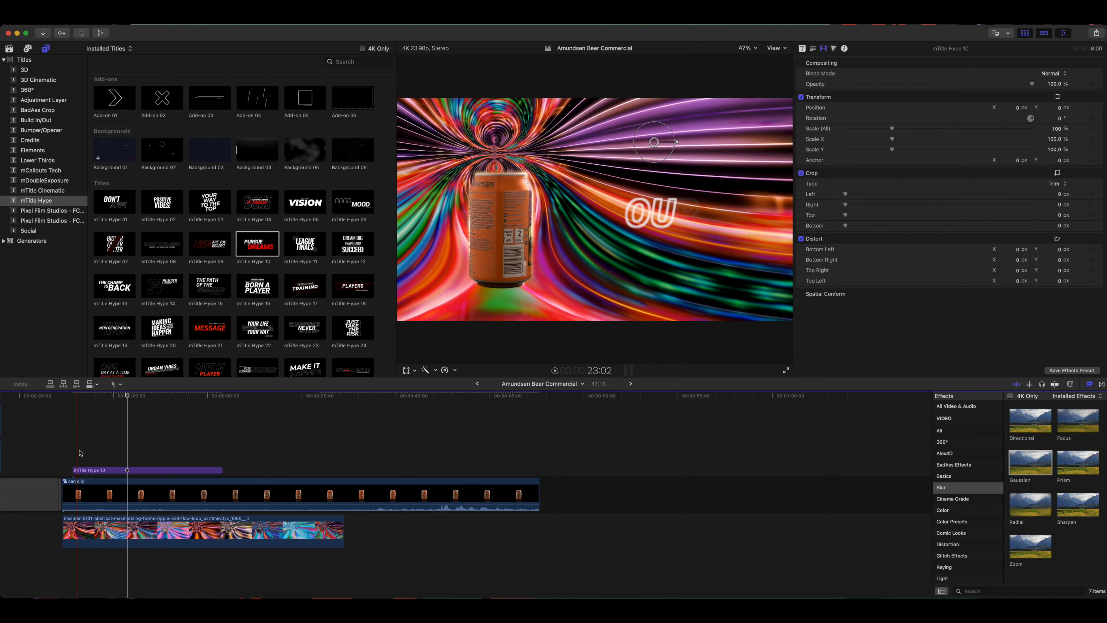
left_click(151, 397)
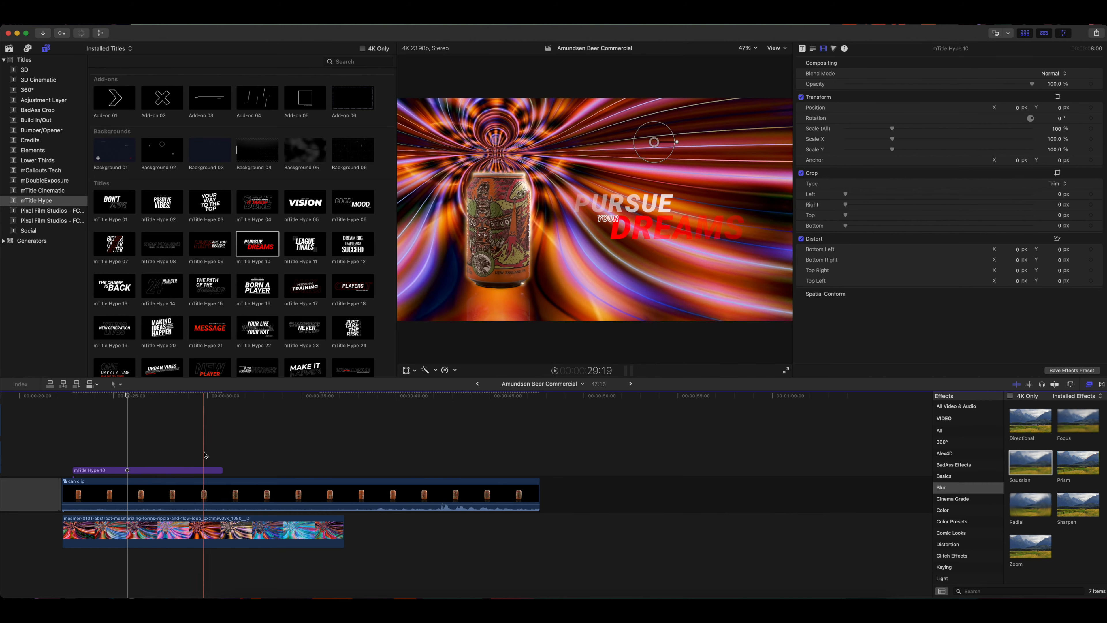
left_click(250, 397)
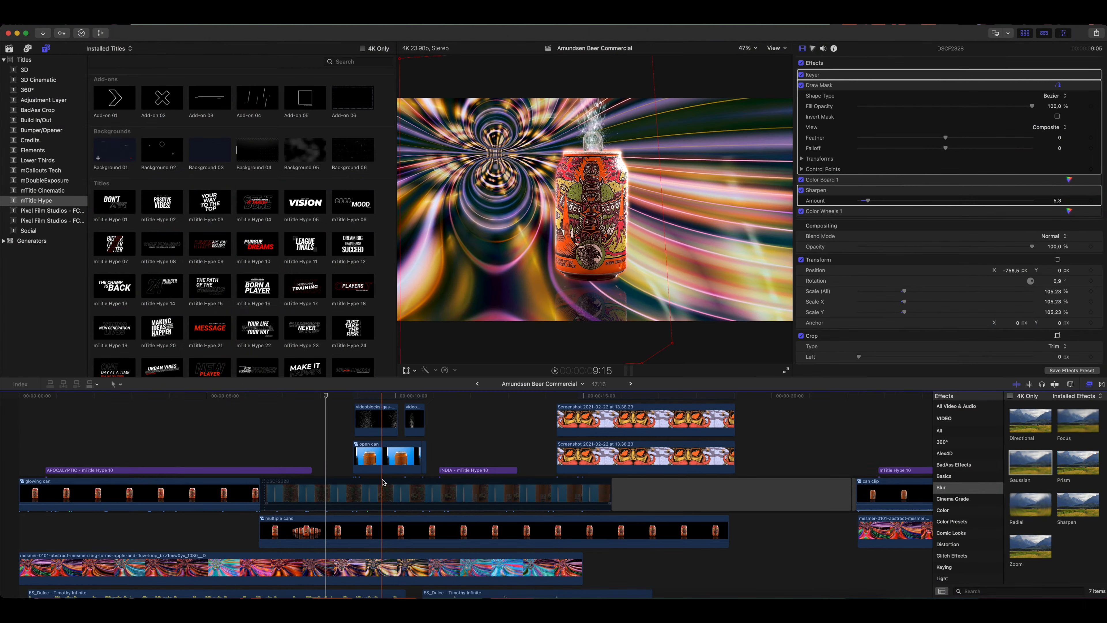
Step: Show the Can Opening event's six DSCF photos in the browser
left_click(385, 455)
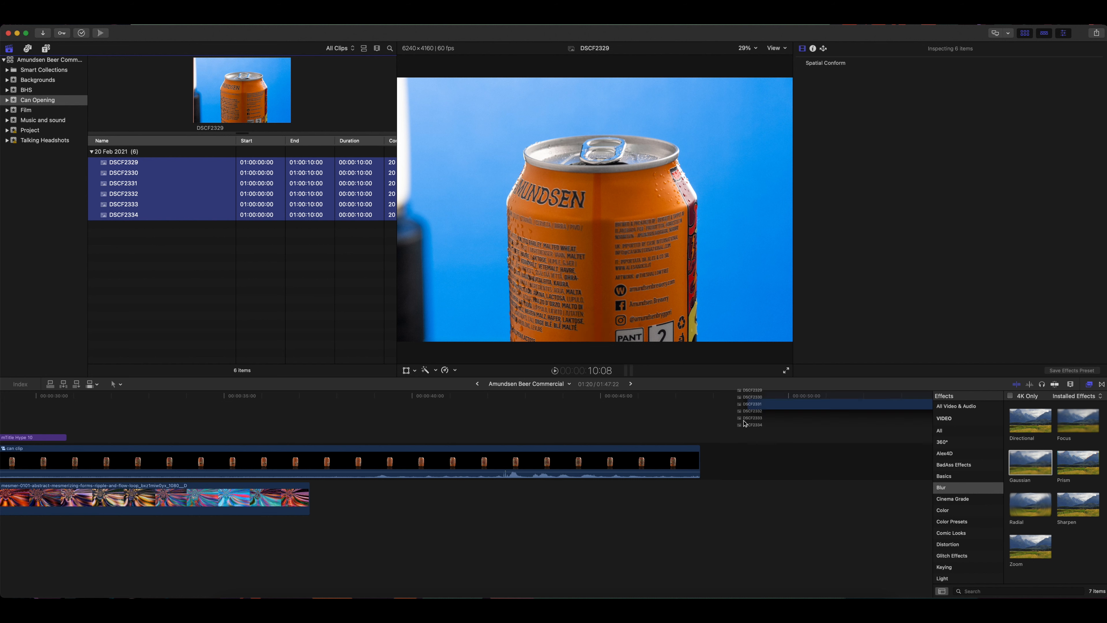
Step: Append the six can-opening photos after the can clip and compound them as 'open'
left_click(714, 461)
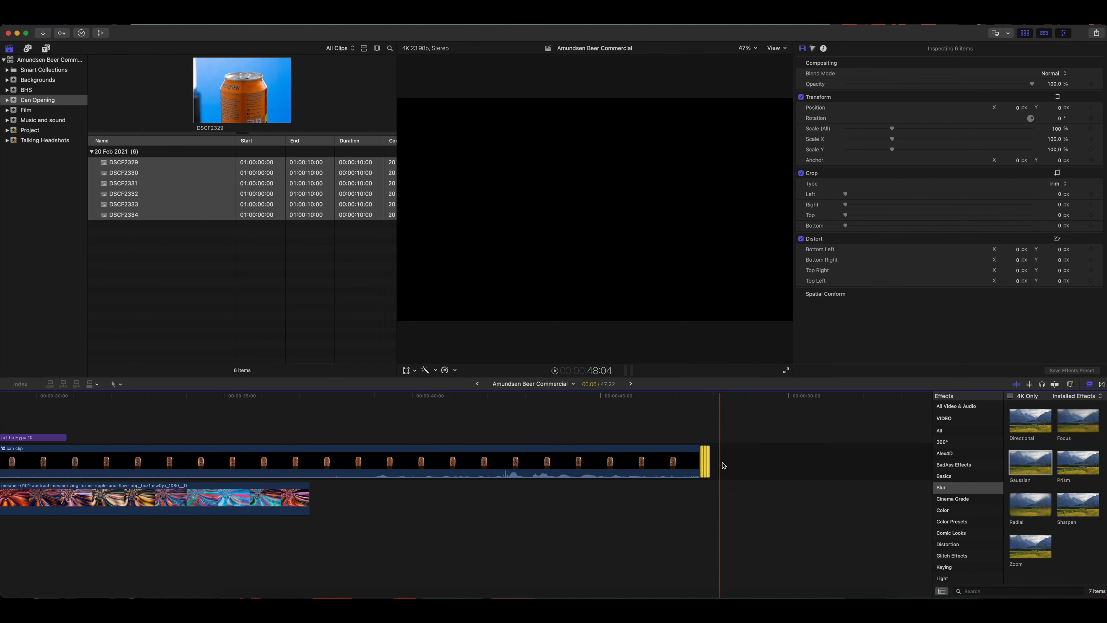
right_click(537, 459)
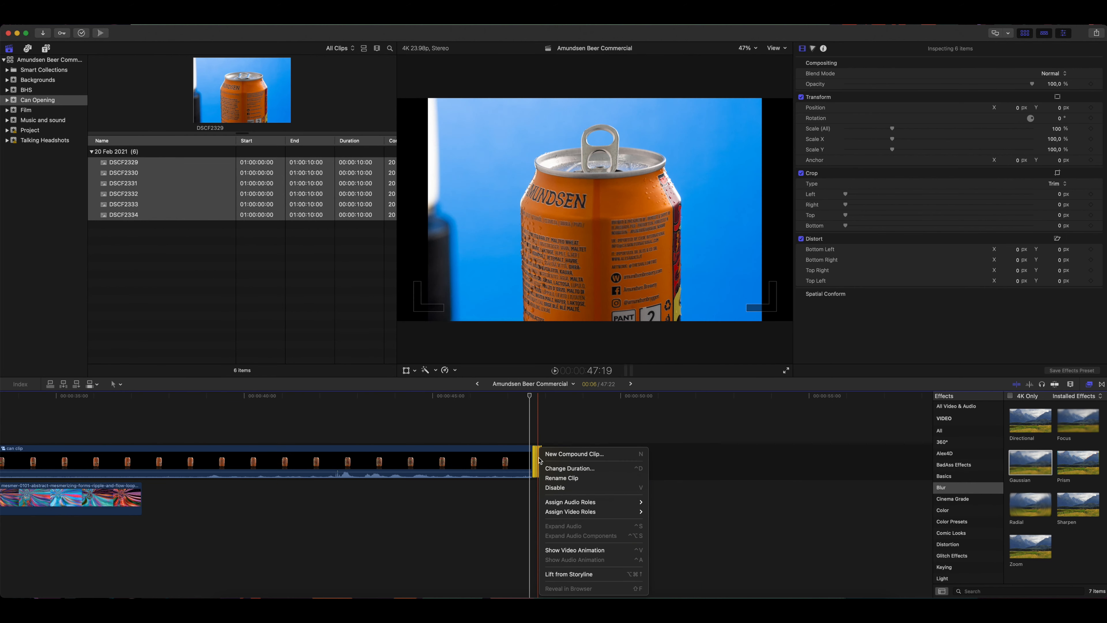
left_click(573, 454)
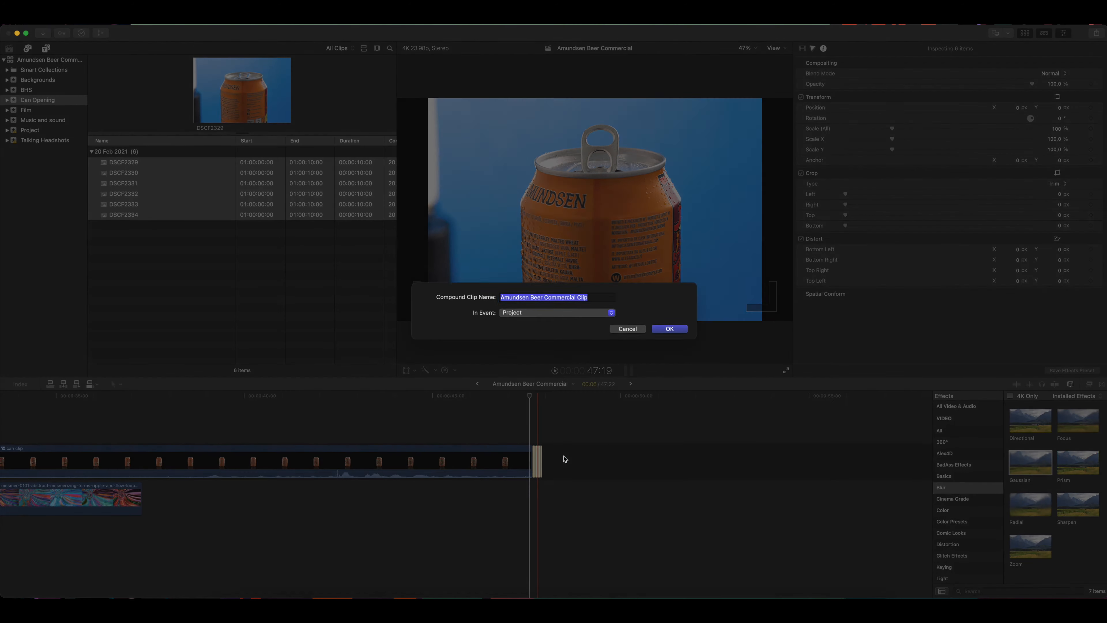
type("open")
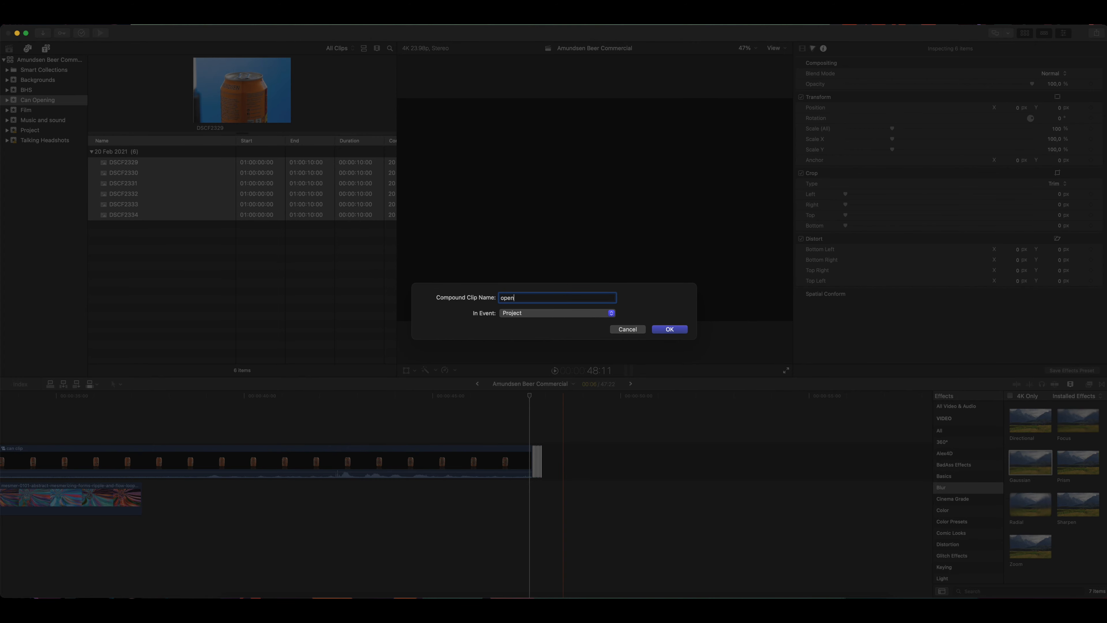
left_click(669, 329)
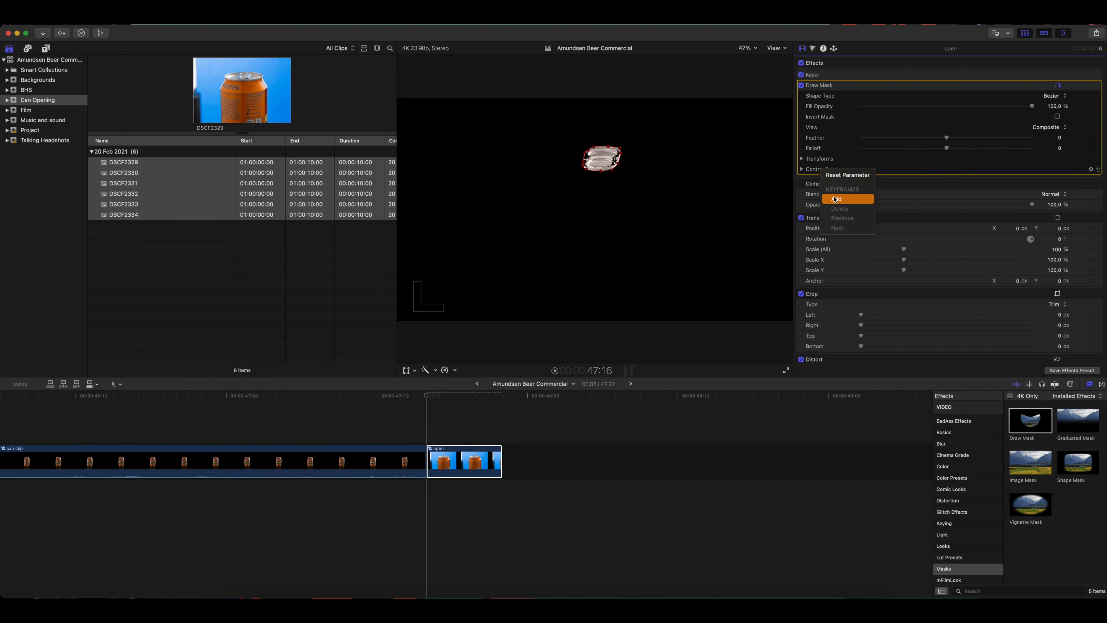
Step: Keyframe the Draw Mask control points around the can's opening on the spray clip
left_click(837, 199)
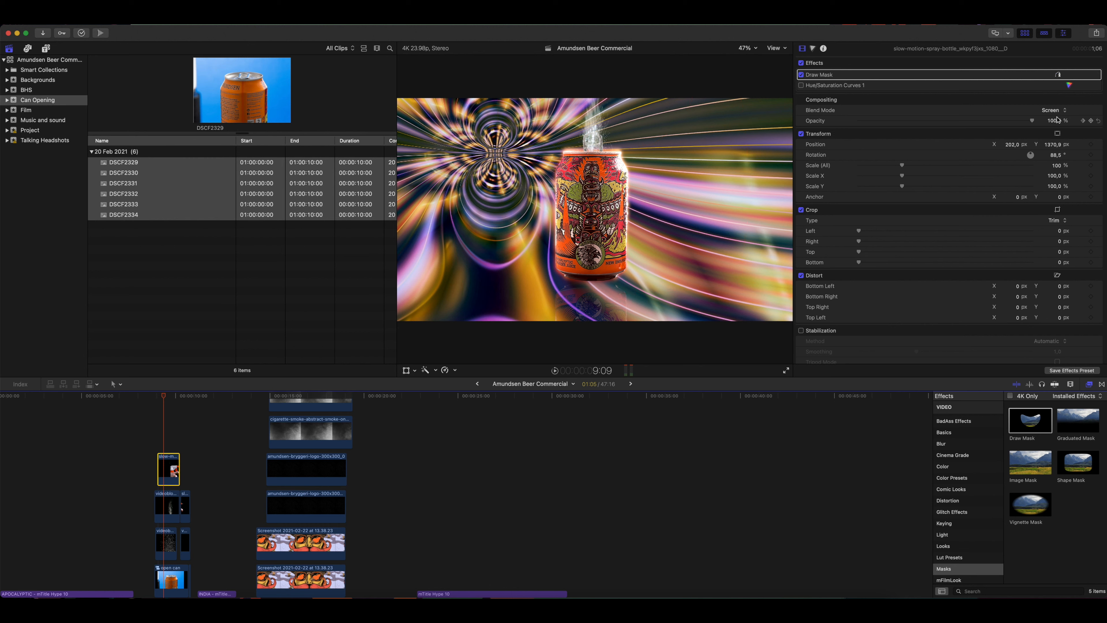
left_click(1052, 110)
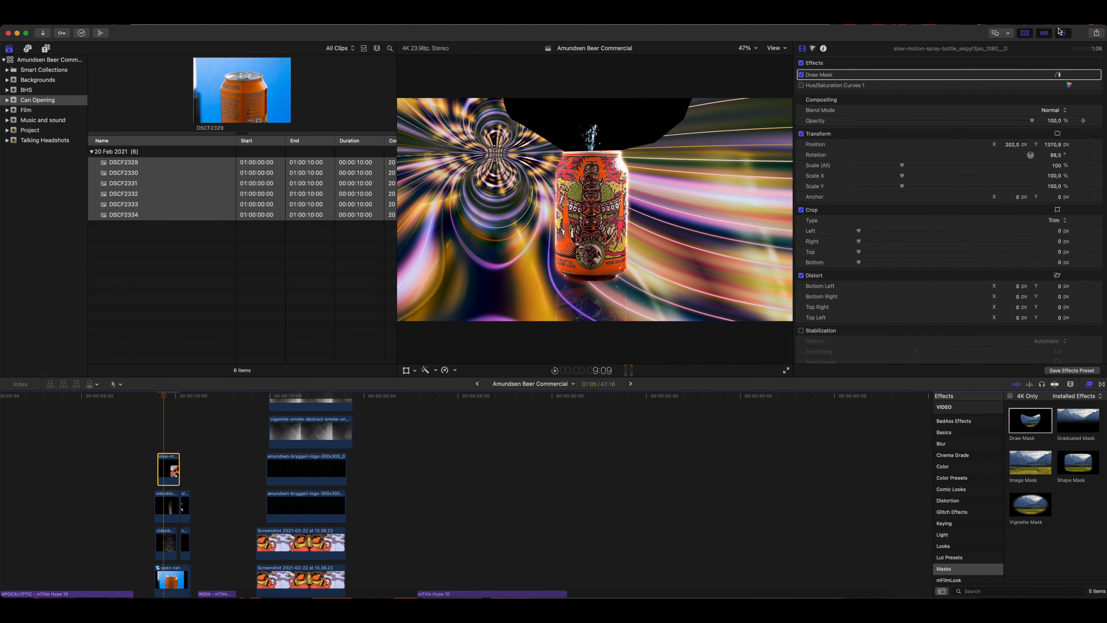
left_click(1055, 110)
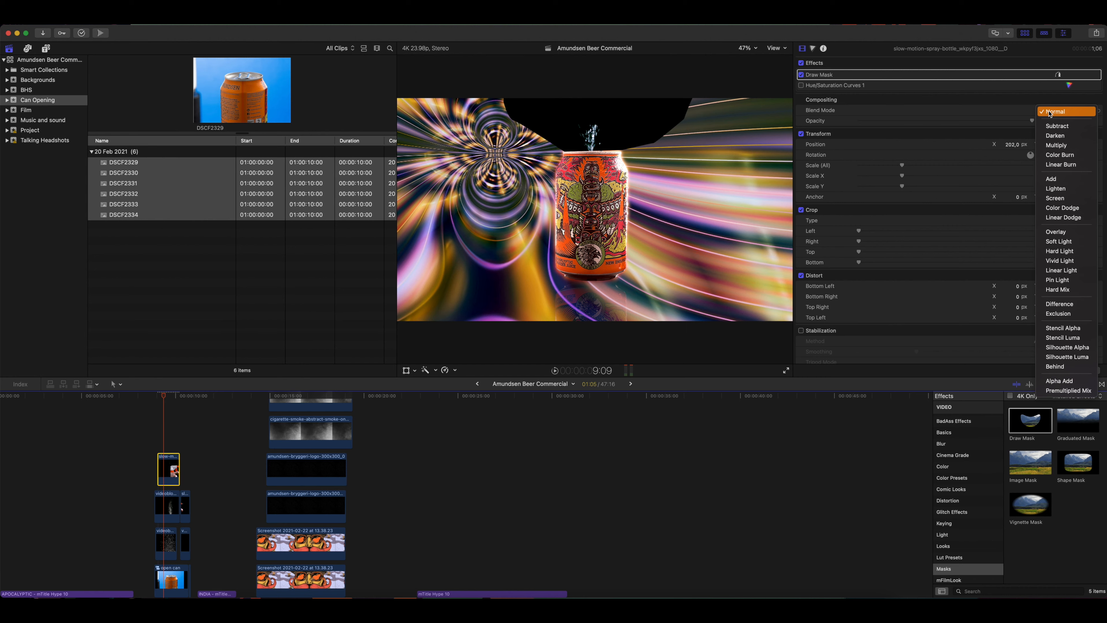
left_click(1060, 111)
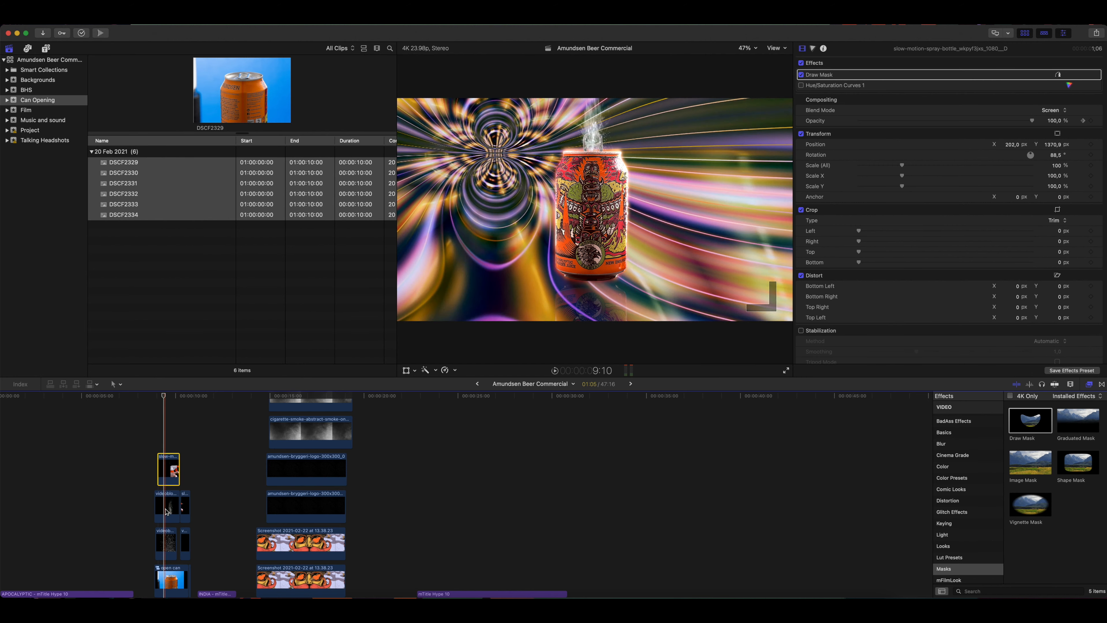
left_click(167, 507)
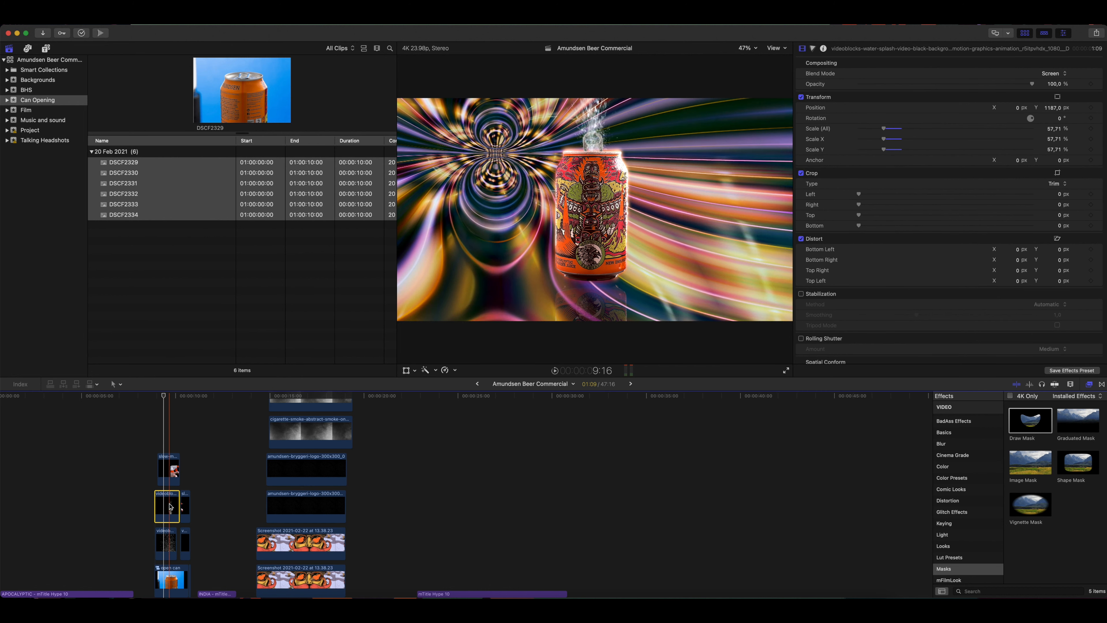